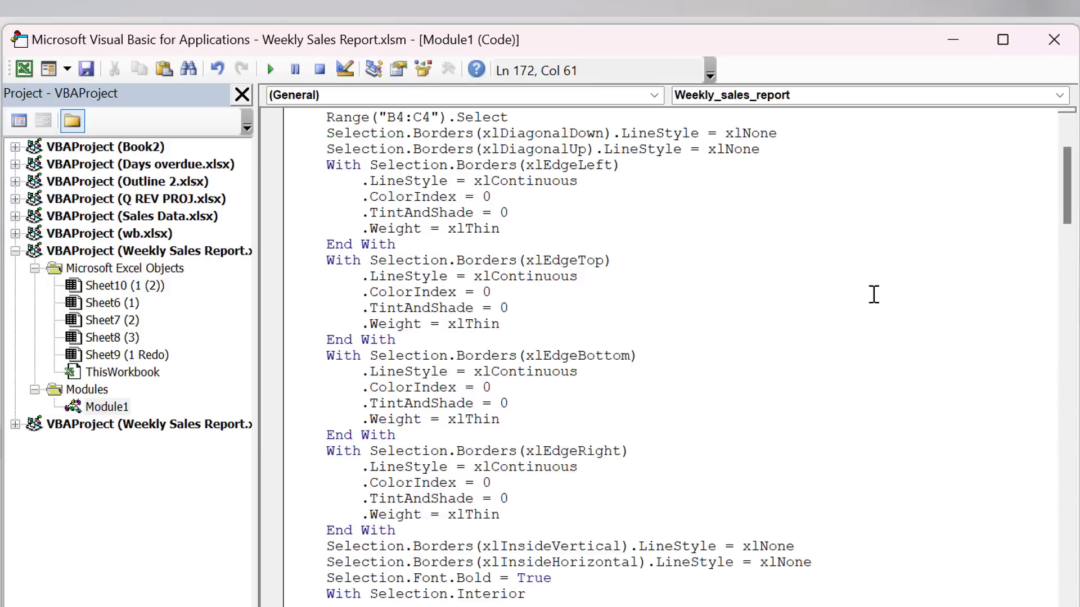
Step: Return to the WEEK 2/19 sheet and show the Developer tab's macro commands
scroll("down", 3)
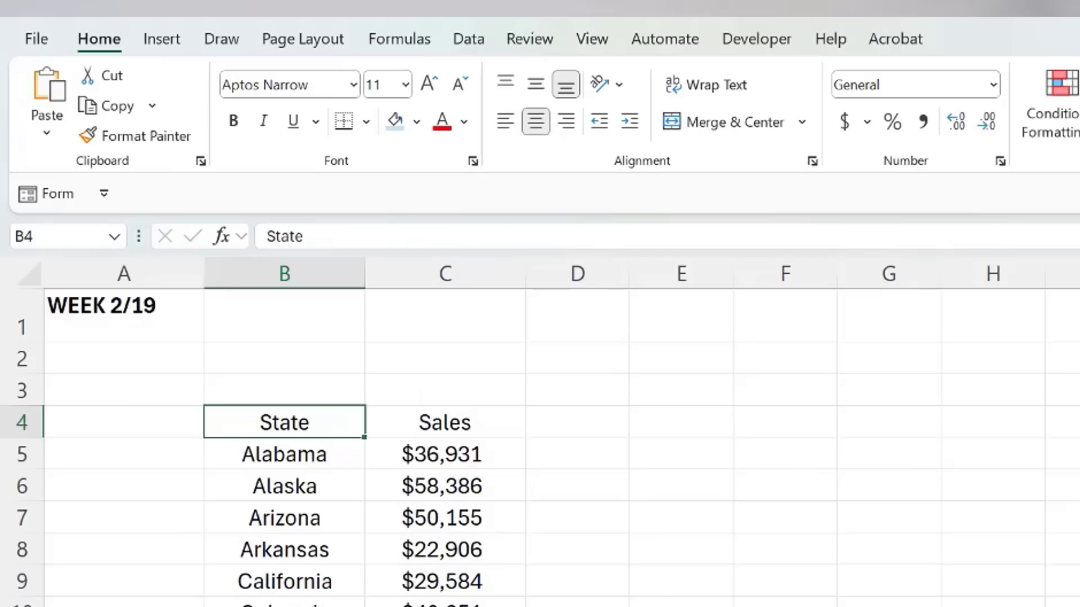
left_click(756, 38)
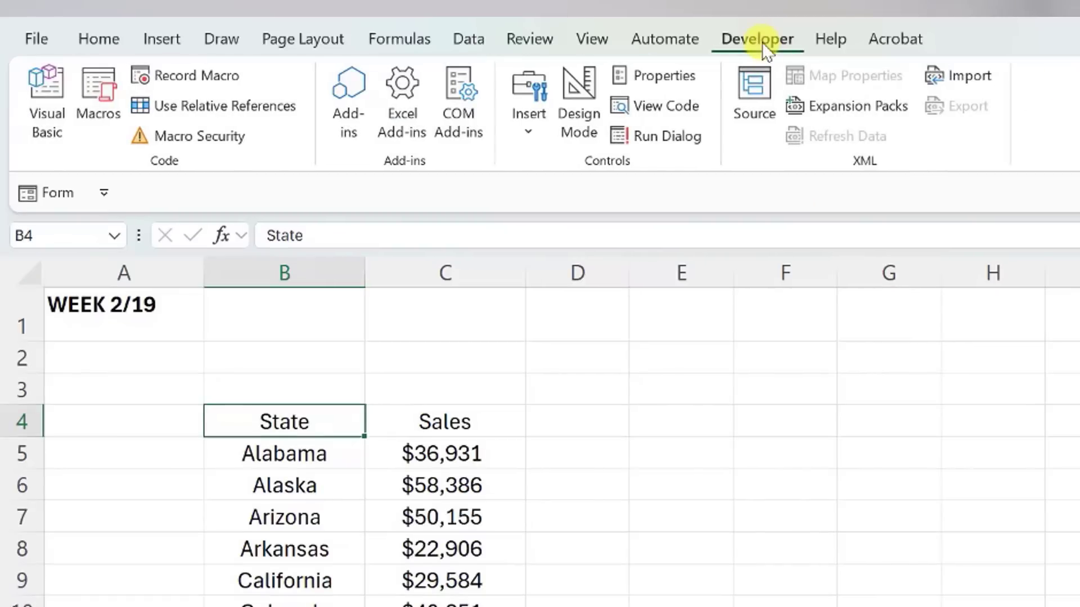
left_click(200, 75)
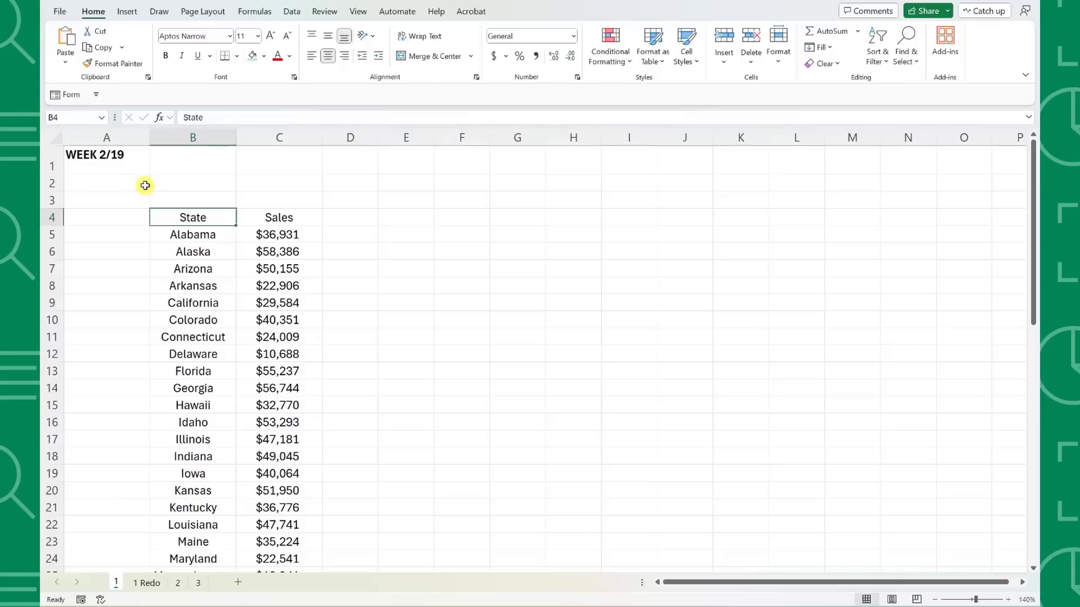
key("Ctrl+r")
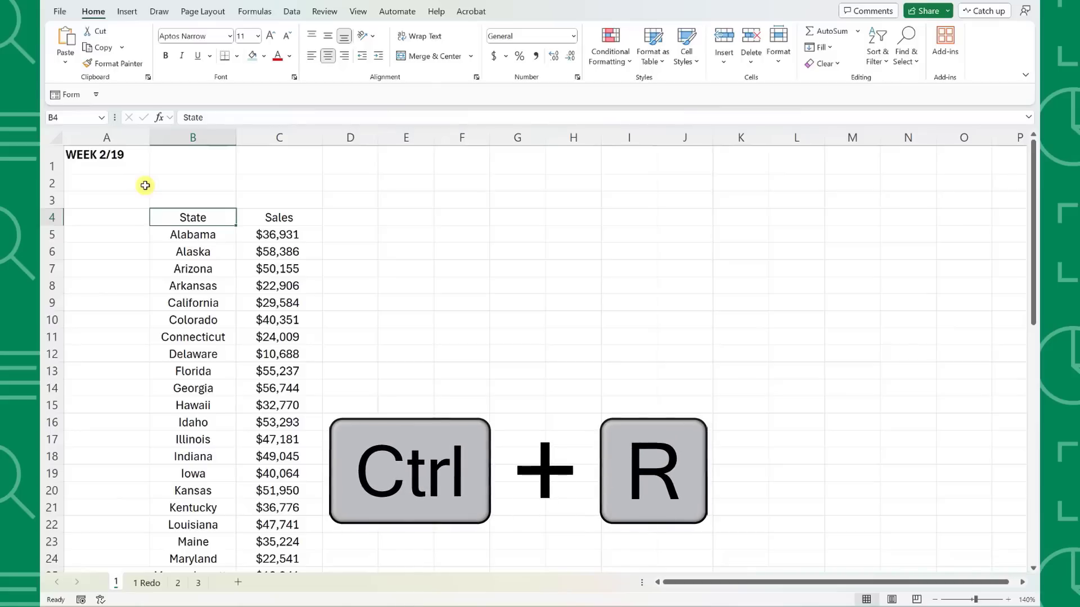
key("Ctrl+r")
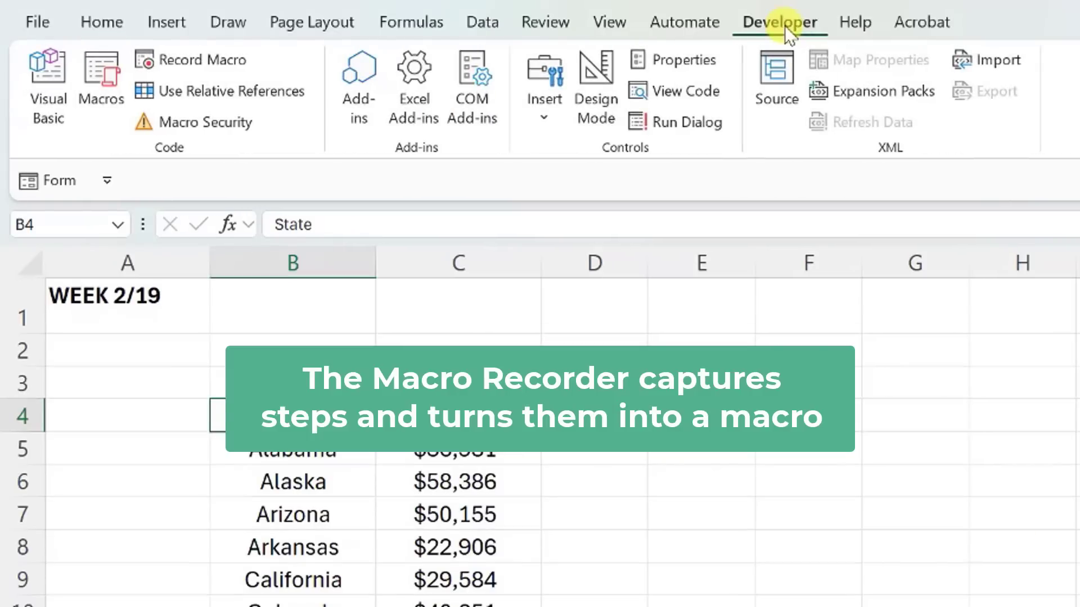
mouse_move(243, 61)
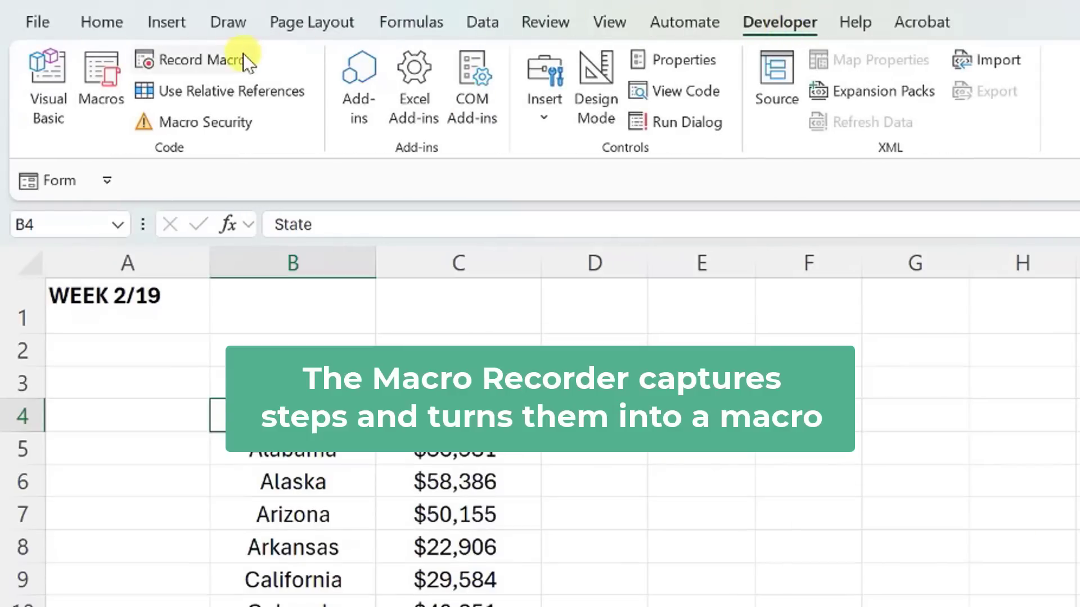
left_click(201, 60)
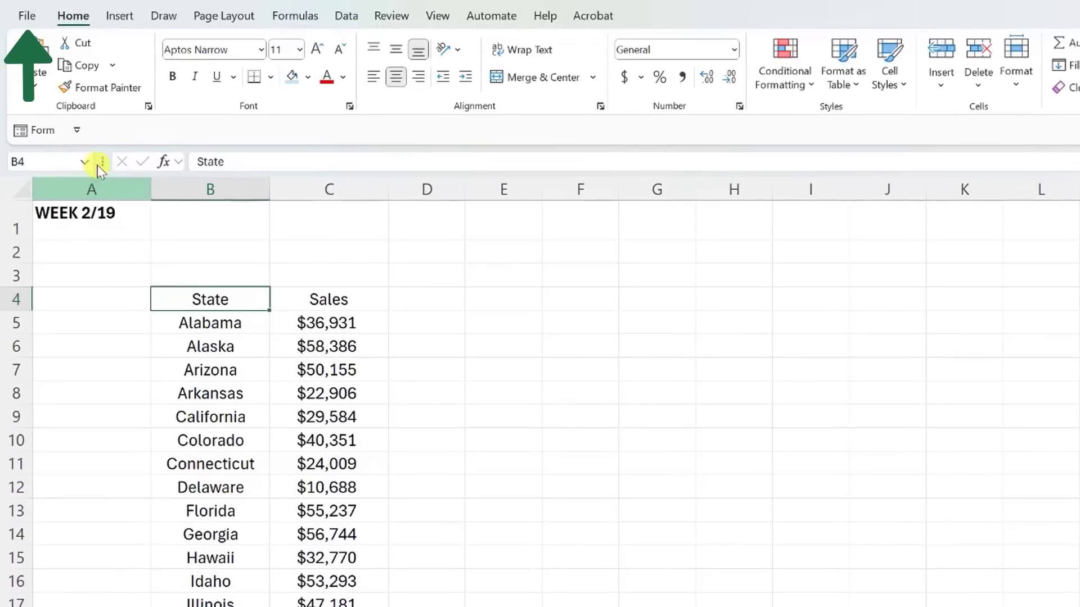
Step: Save a copy of Weekly Sales Report as an Excel Macro-Enabled Workbook (.xlsm)
left_click(26, 14)
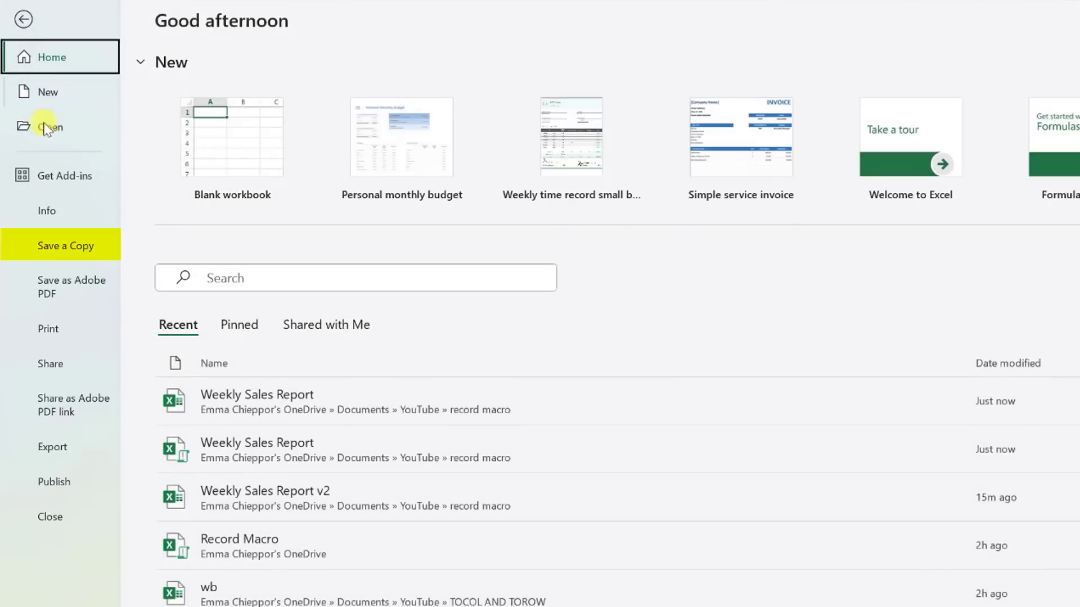
left_click(68, 245)
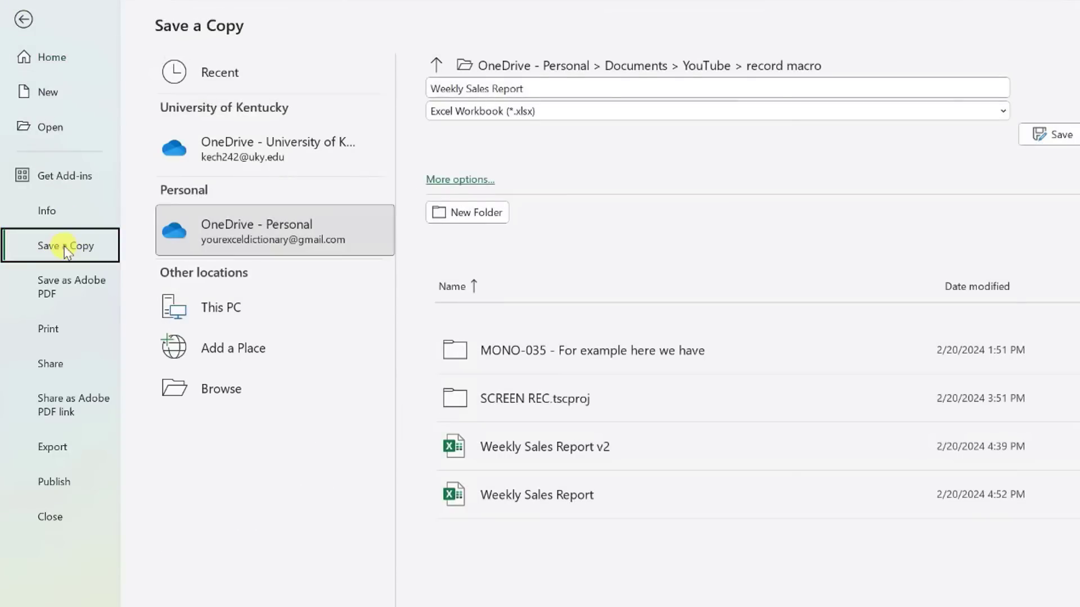
left_click(716, 111)
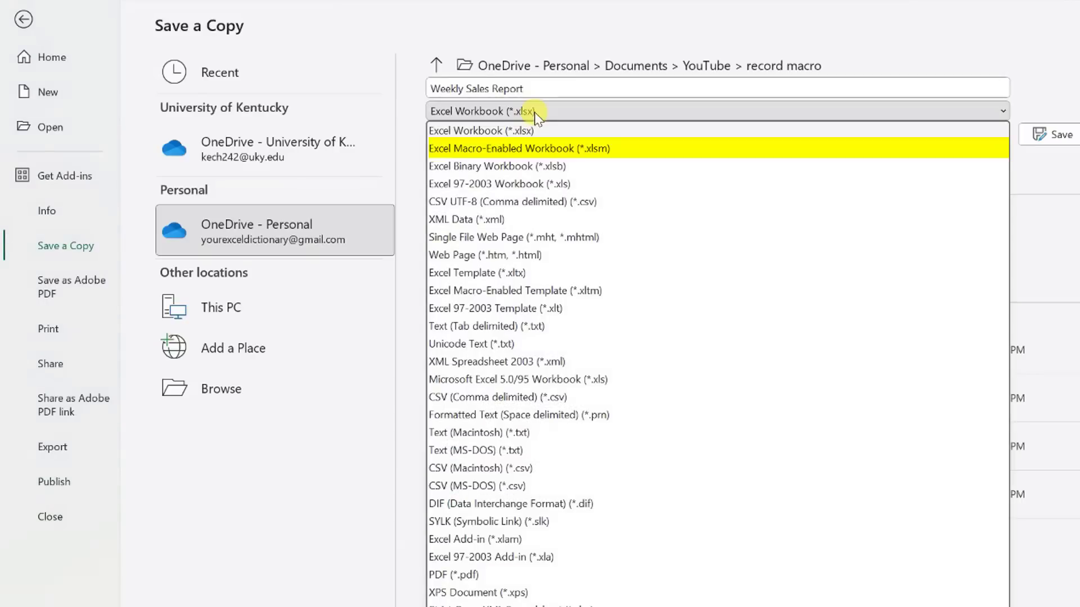
mouse_move(545, 153)
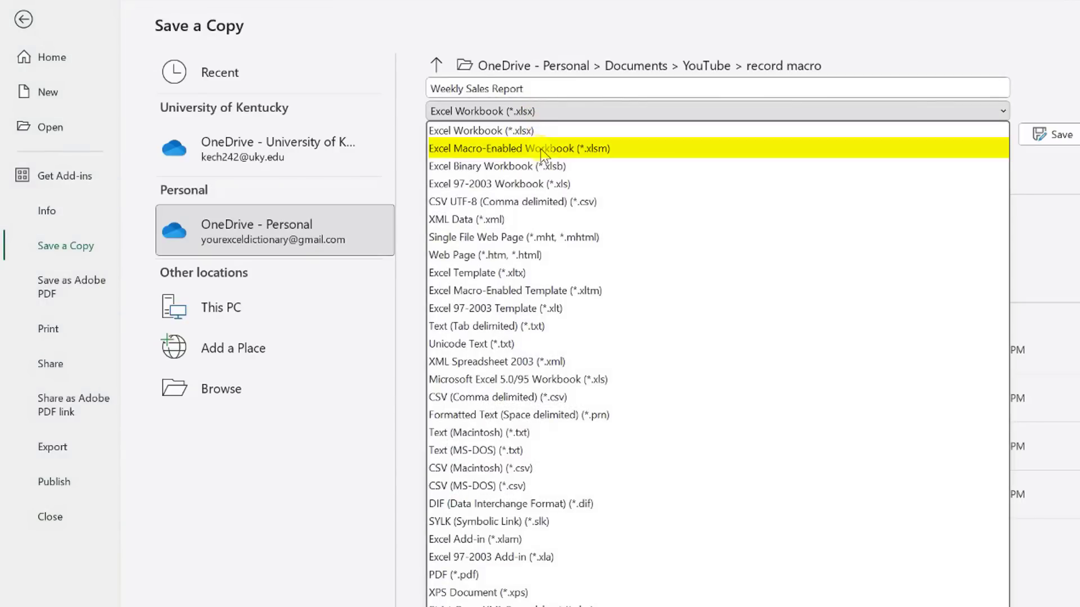
left_click(511, 149)
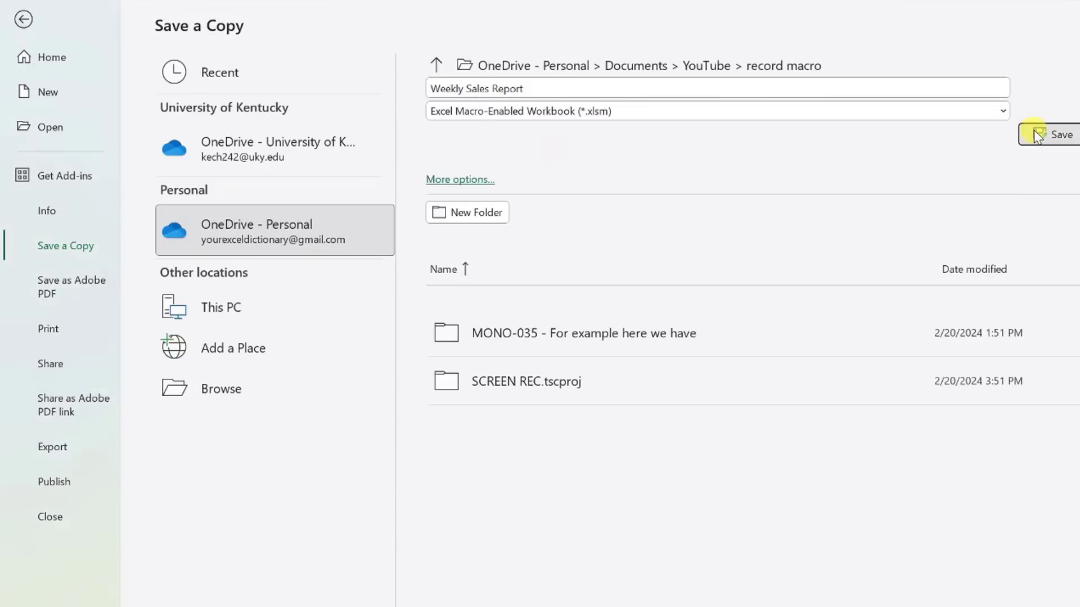
left_click(1059, 134)
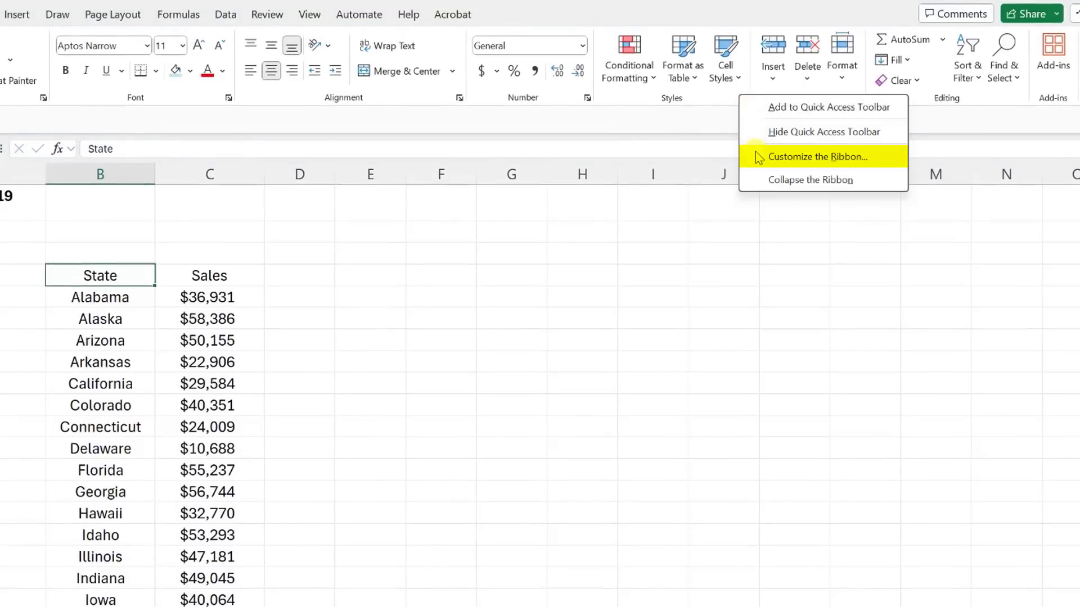
Step: Enable the Developer tab through Customize the Ribbon and display its commands
left_click(816, 156)
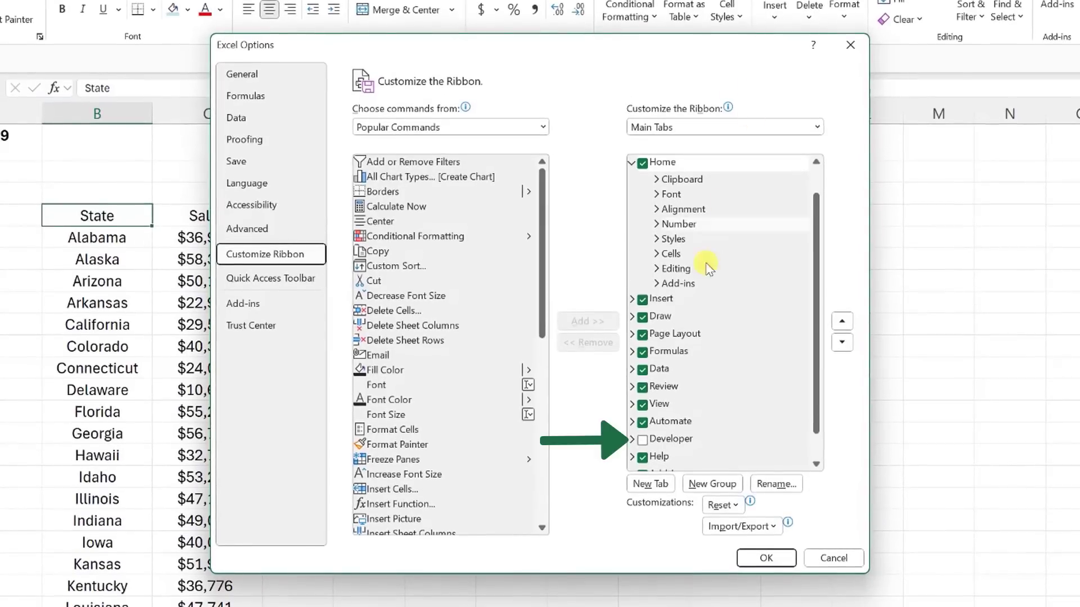
left_click(641, 440)
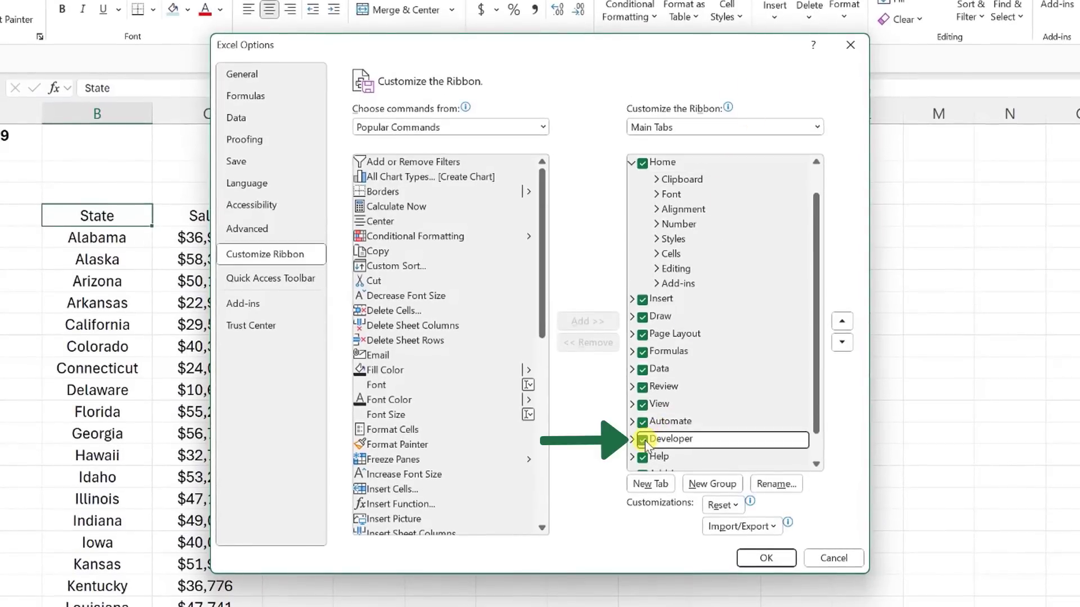
left_click(764, 557)
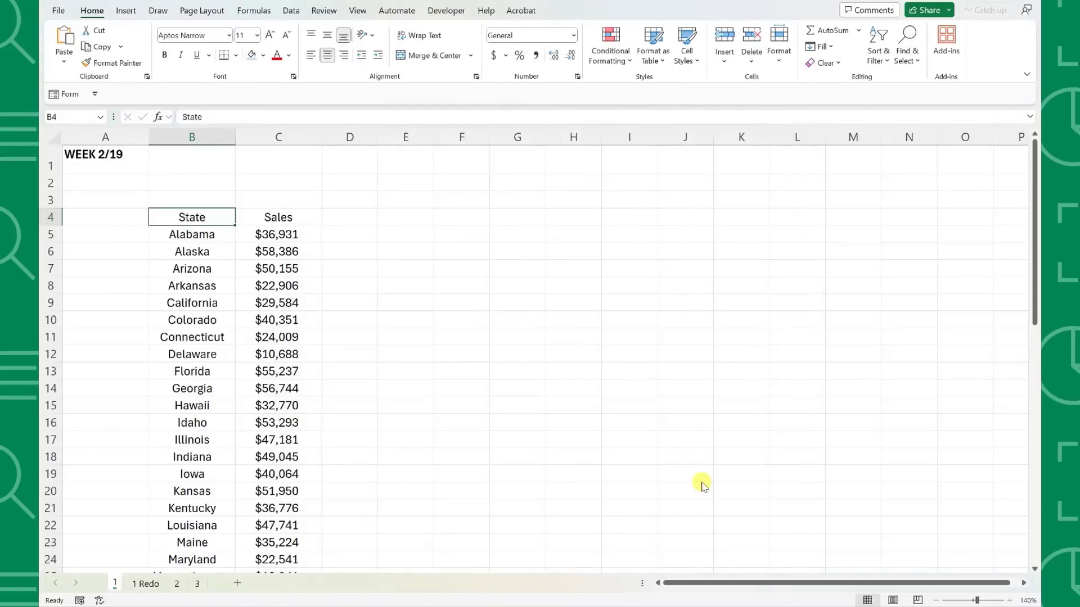
left_click(445, 10)
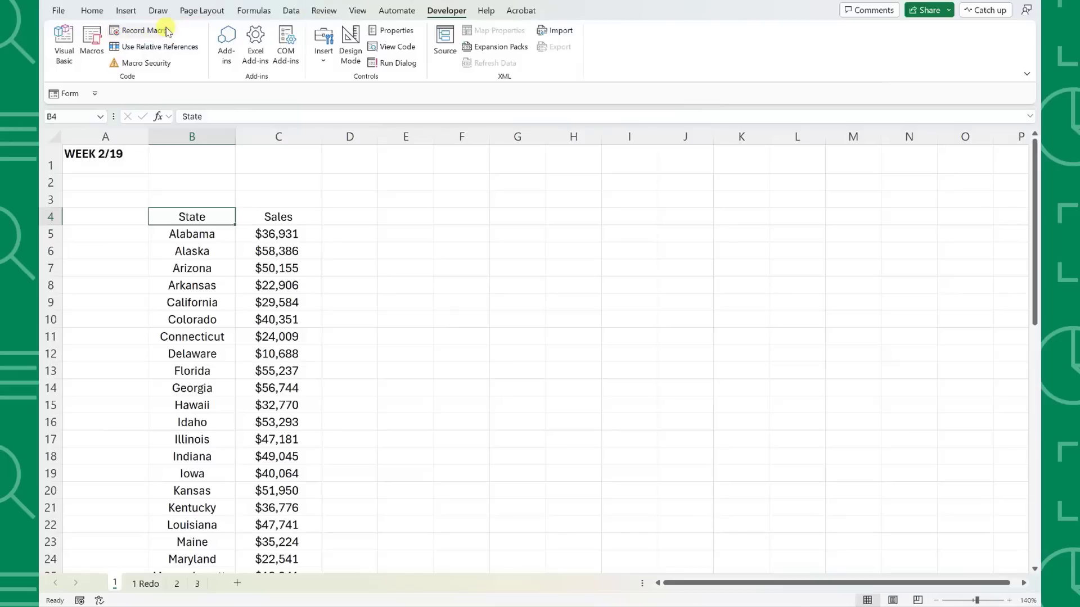
Step: Start recording macro Weekly_sales_report with shortcut Ctrl+R stored in This Workbook
left_click(135, 29)
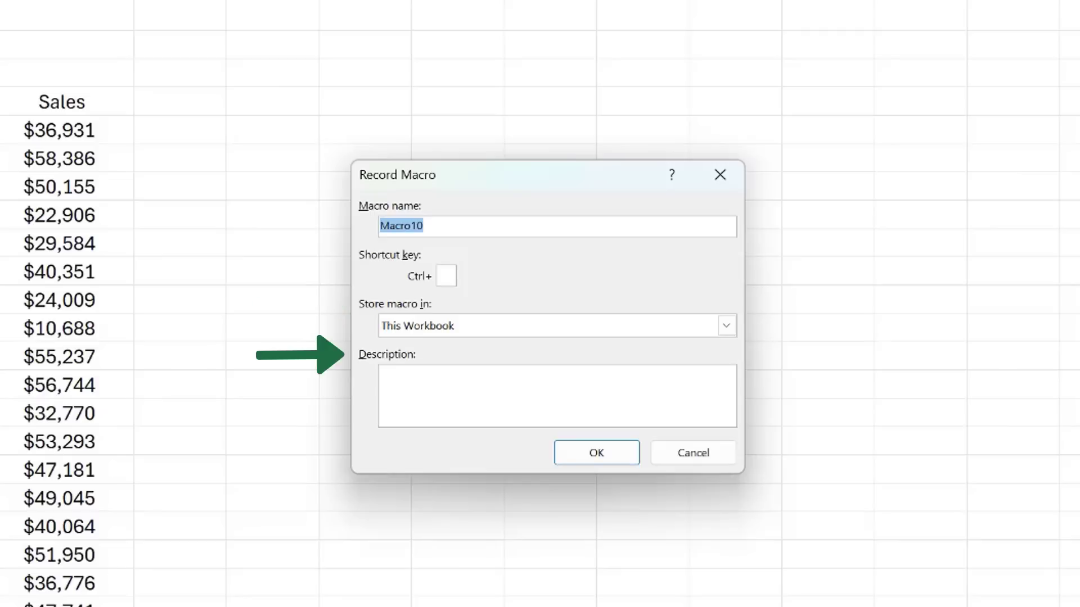
type("Weekly_")
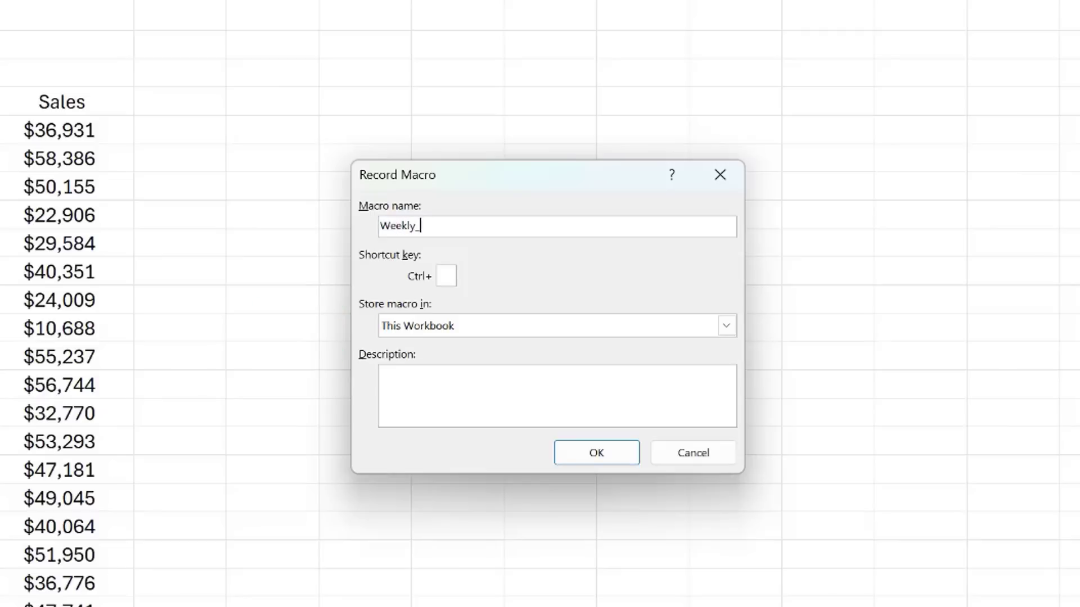
type("sales_report")
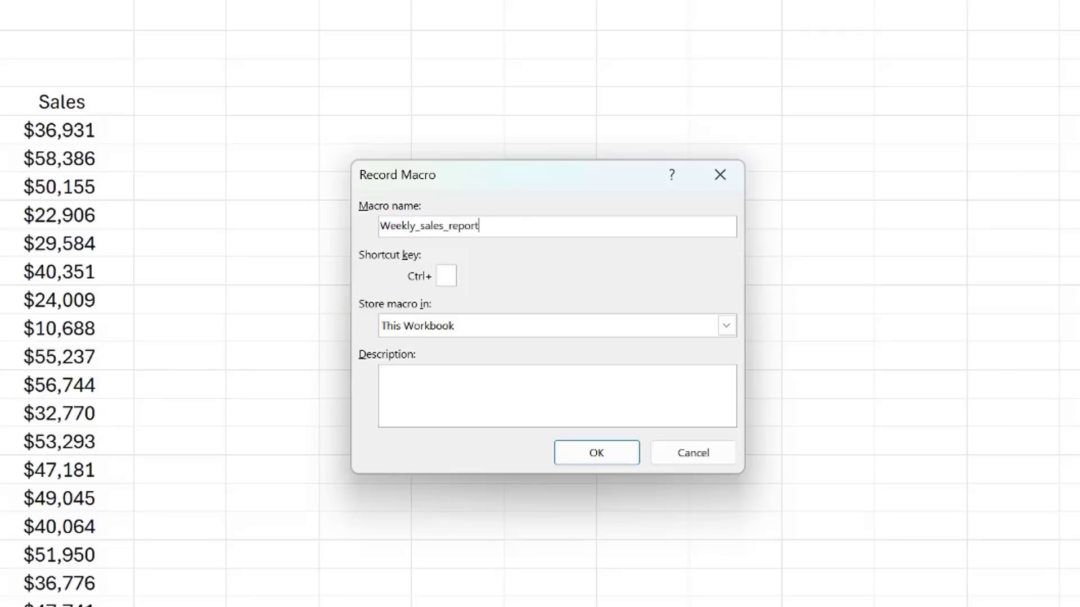
mouse_move(445, 275)
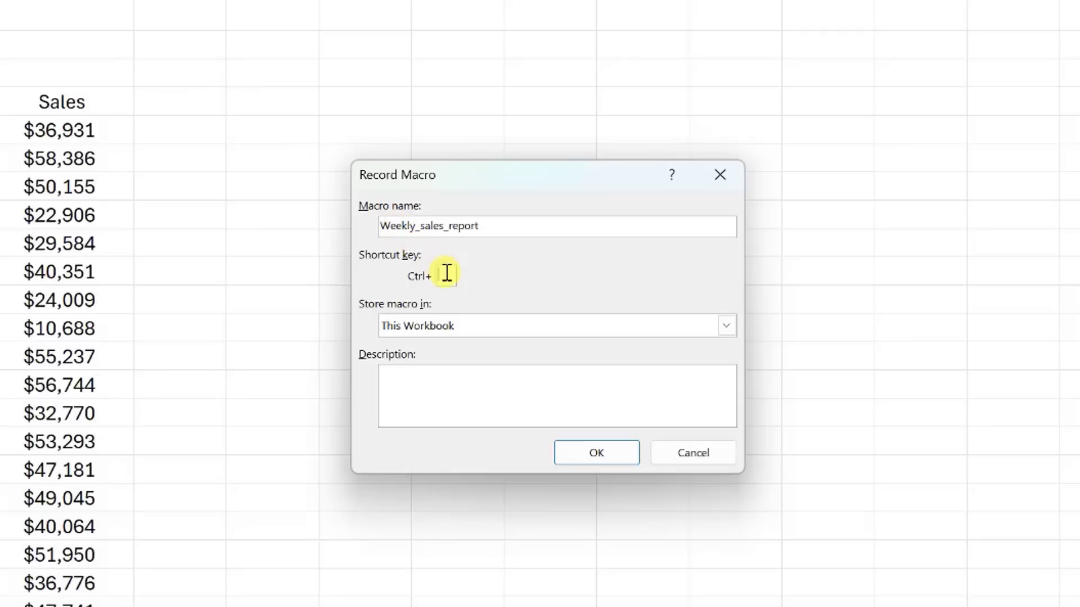
mouse_move(480, 281)
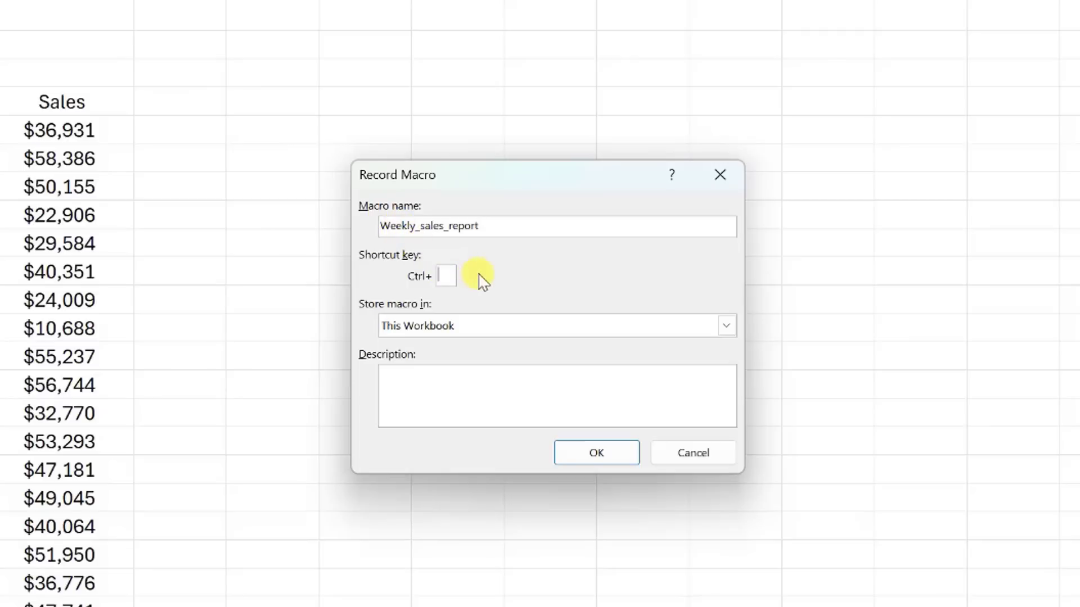
type("r")
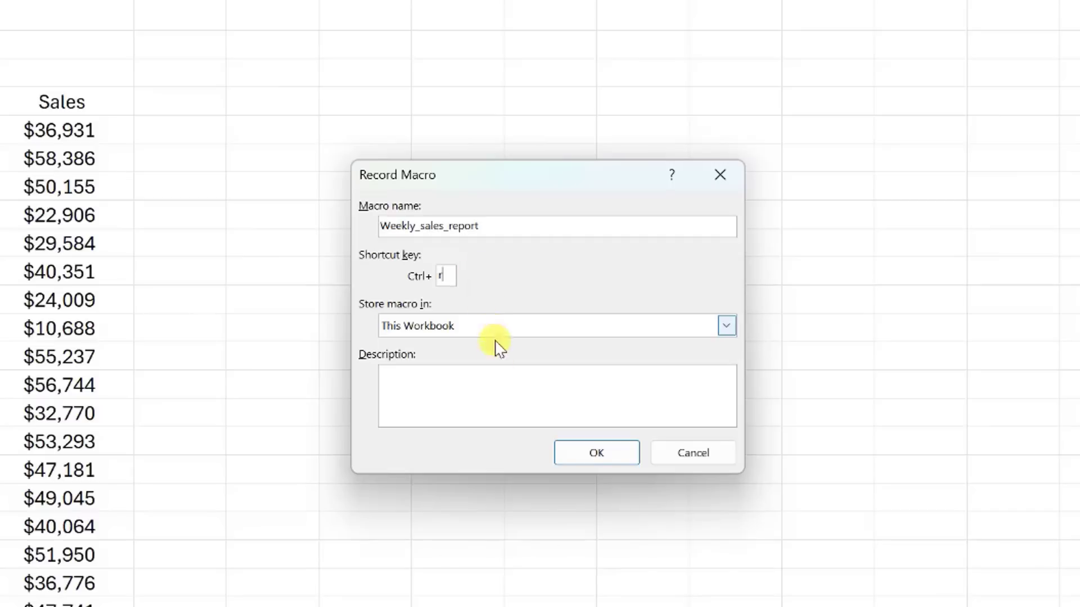
left_click(595, 452)
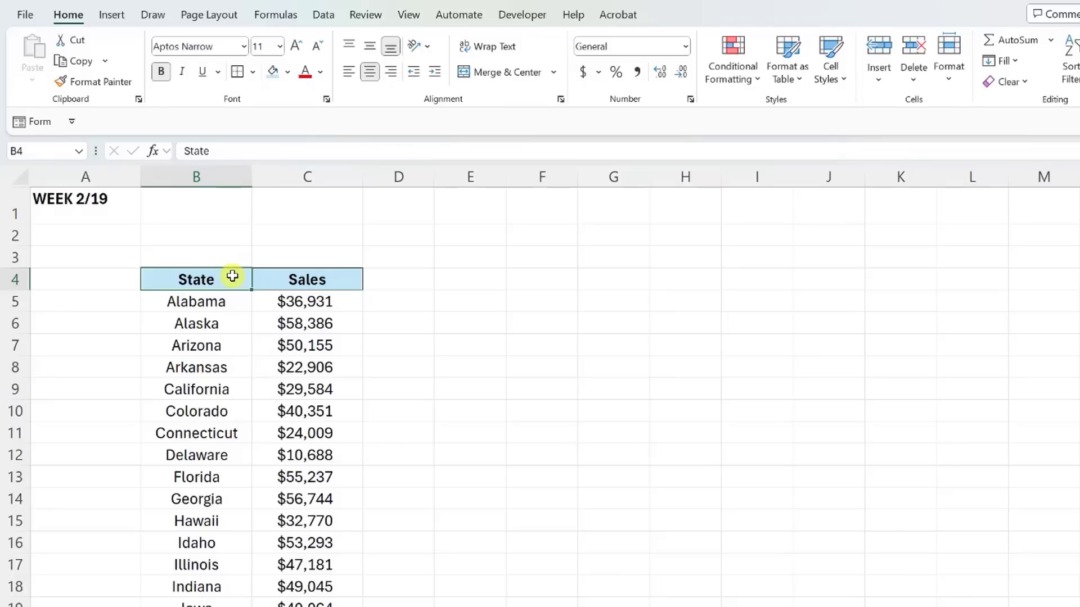
Step: Select the State and Sales table down to its last row for header formatting and borders
key("ctrl+shift+down")
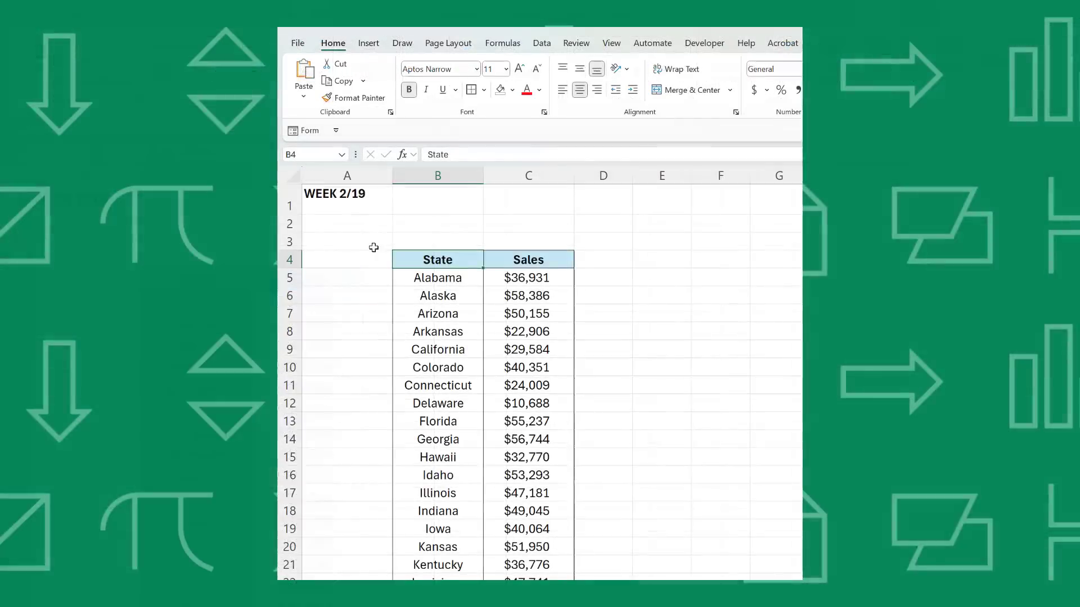
mouse_move(398, 267)
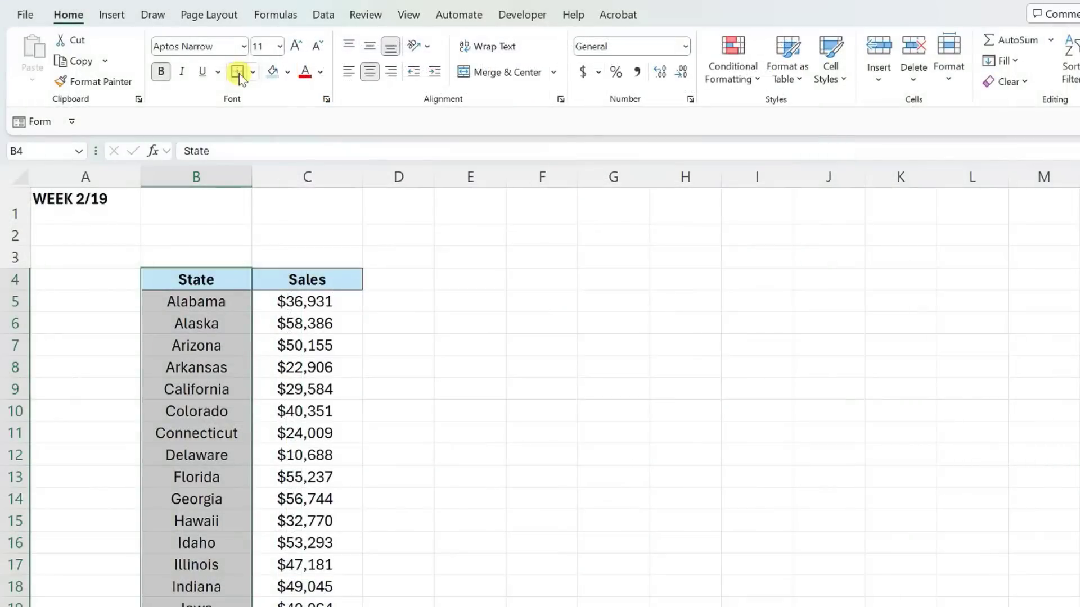
key("ctrl+shift+down")
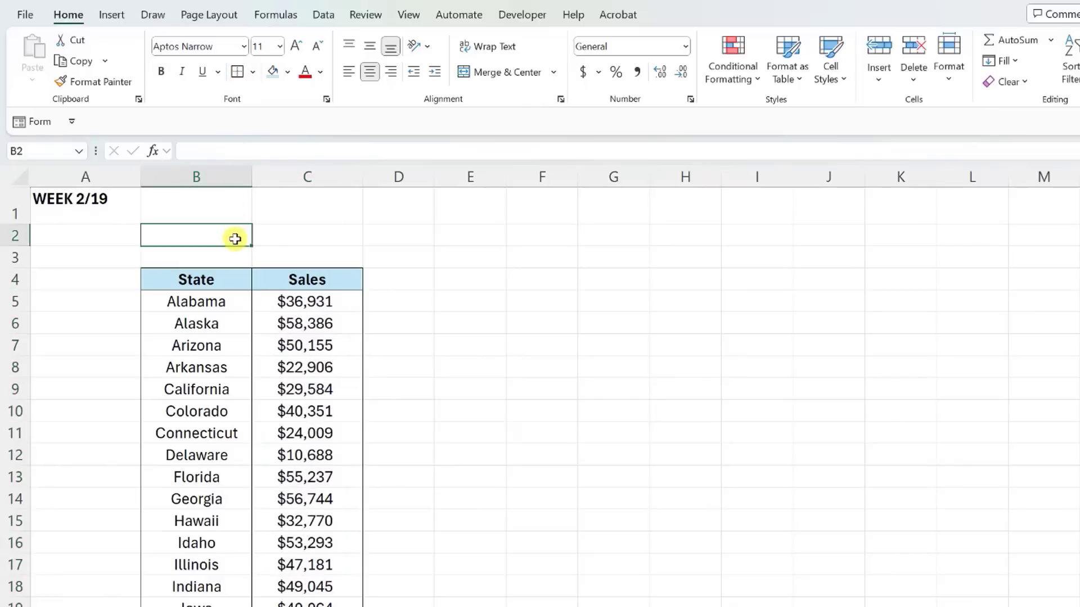
Step: Add a Total Sales row with =SUM(C5:C54), bold light-blue fill and borders
type("Total Sales")
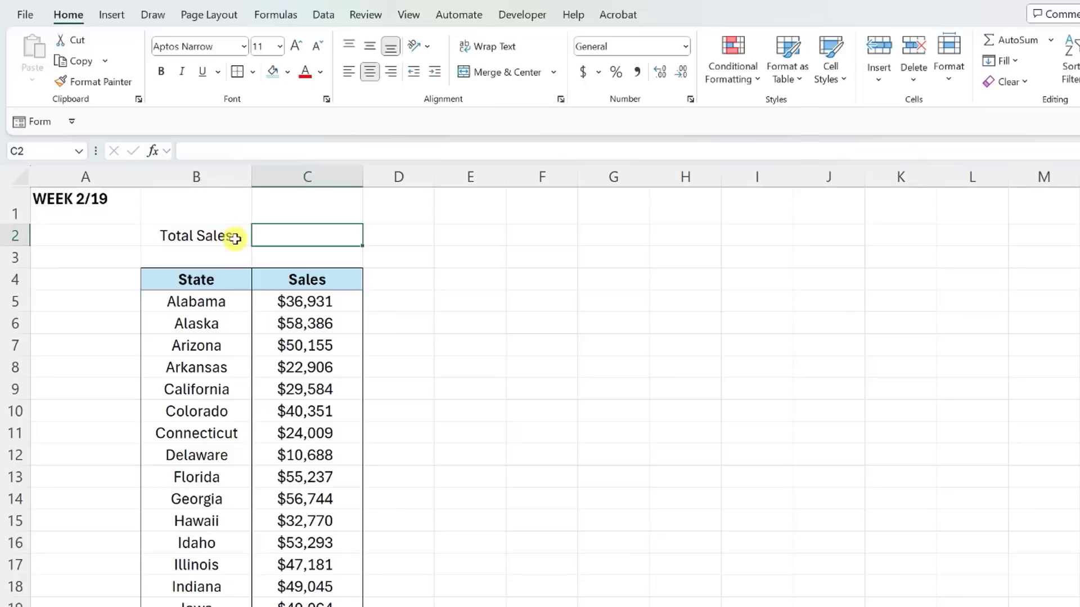
type("=SUM(")
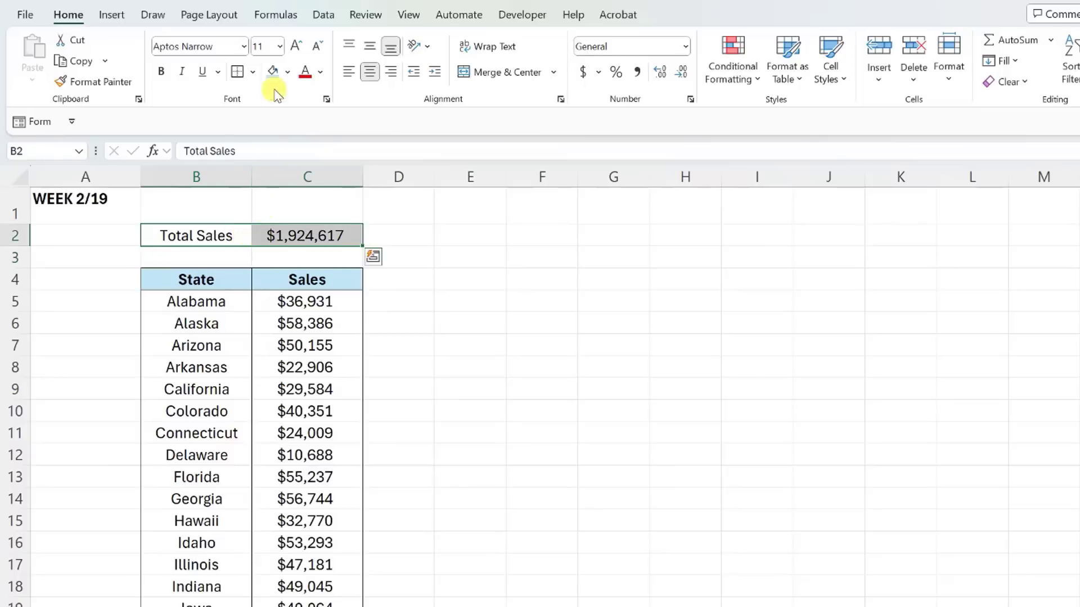
left_click(161, 72)
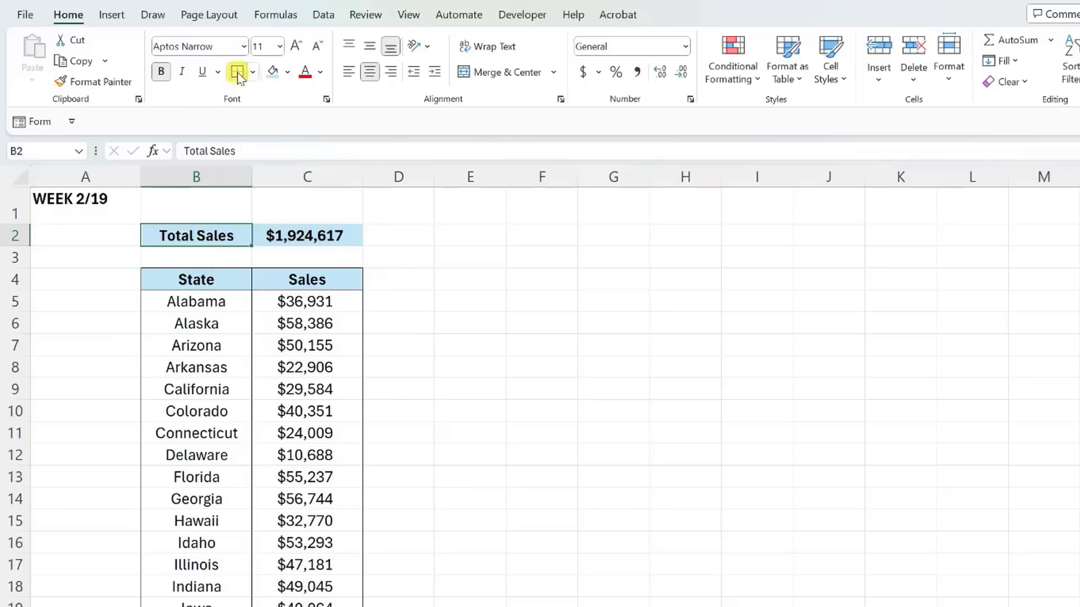
left_click(306, 235)
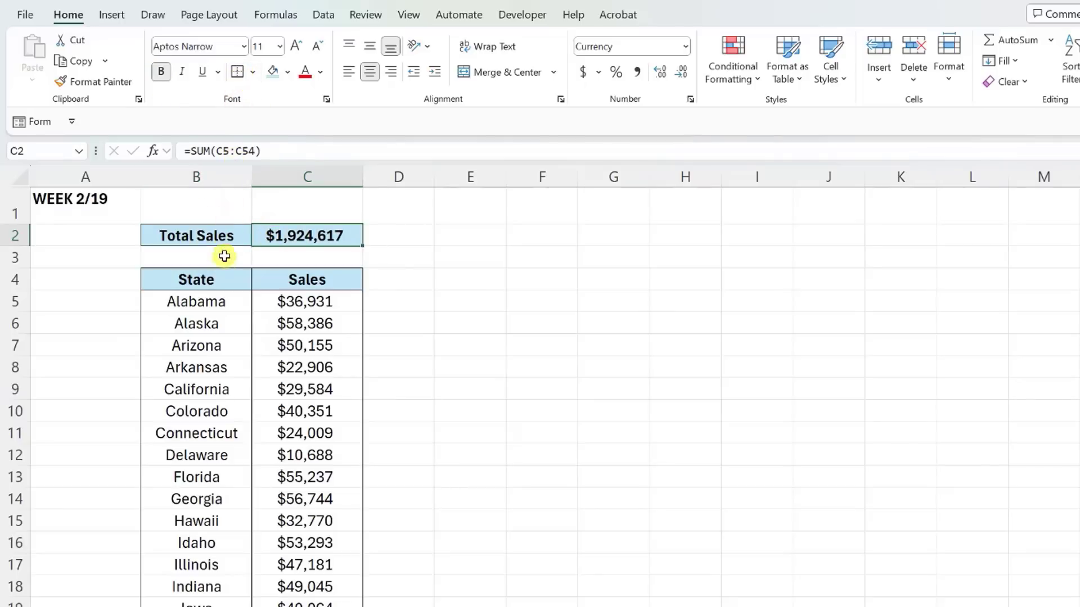
left_click(196, 280)
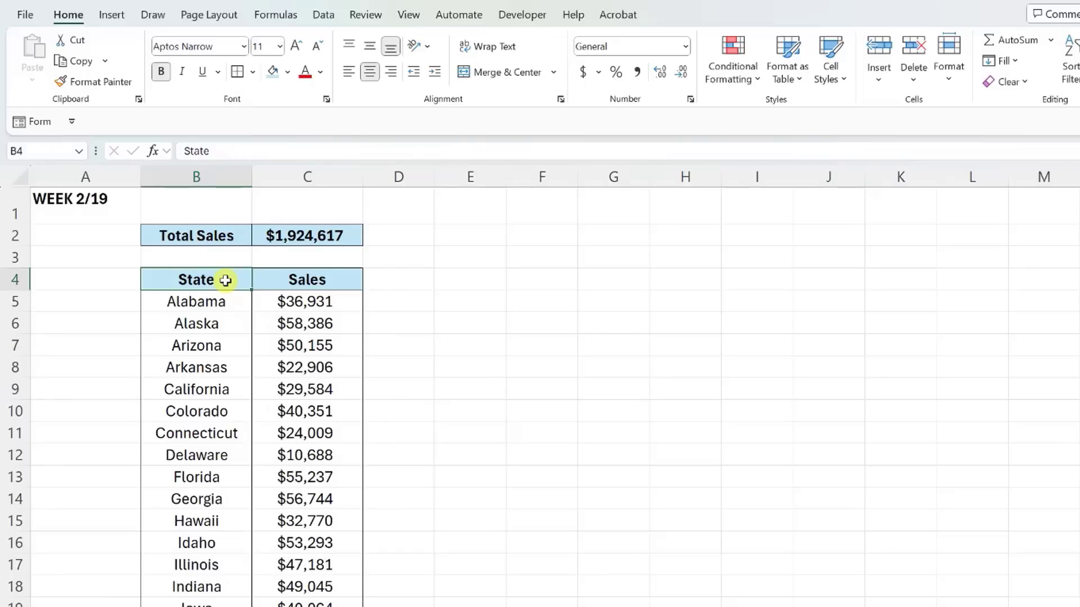
Step: Insert a Filled Map chart of state sales and title it WEEK 2/19
key("ctrl+shift+right")
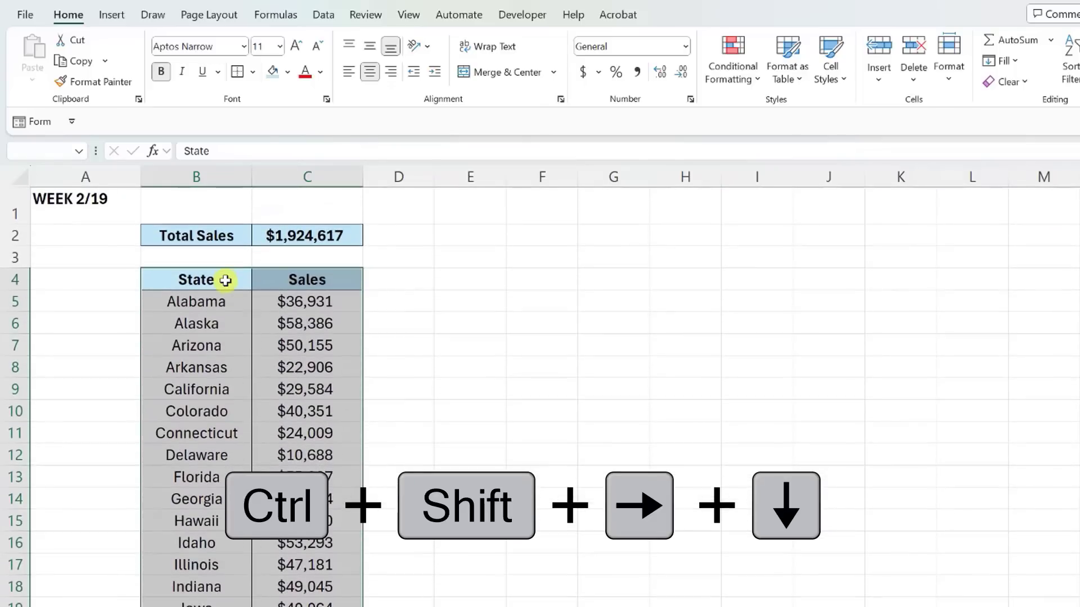
left_click(112, 14)
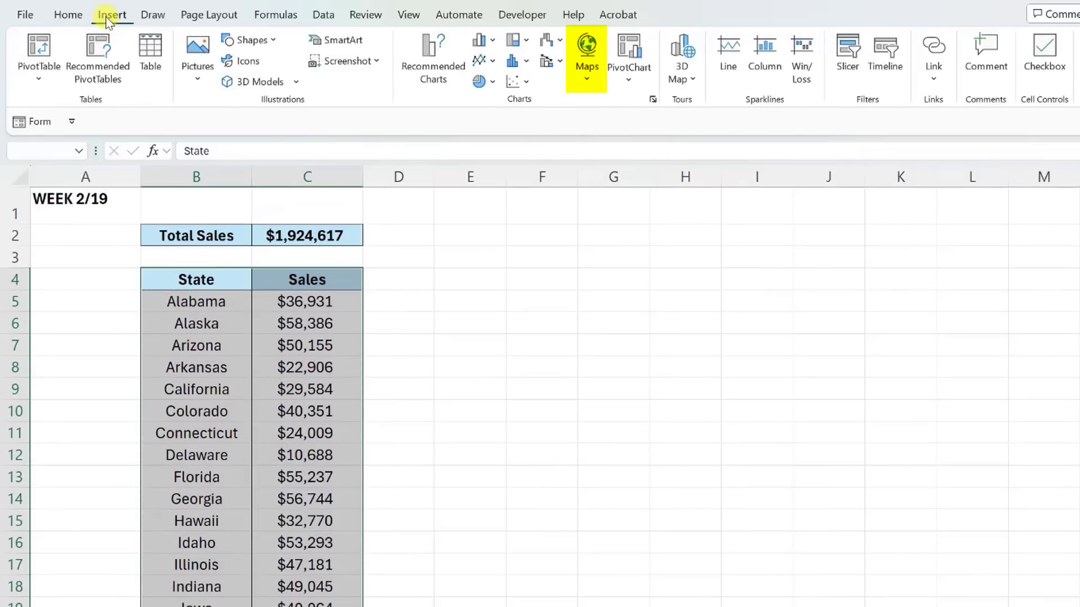
left_click(586, 58)
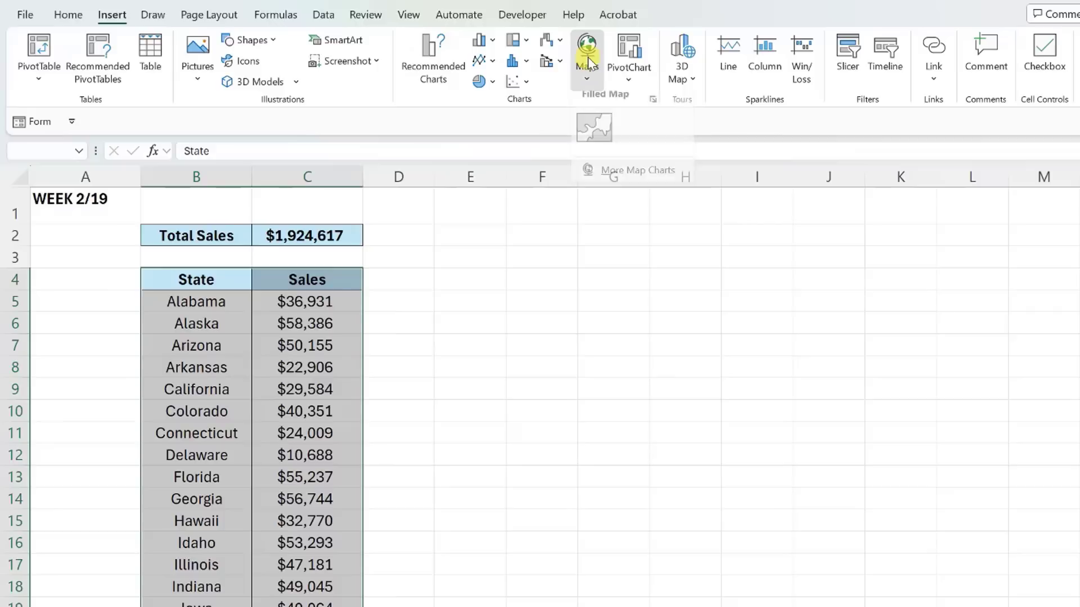
left_click(585, 54)
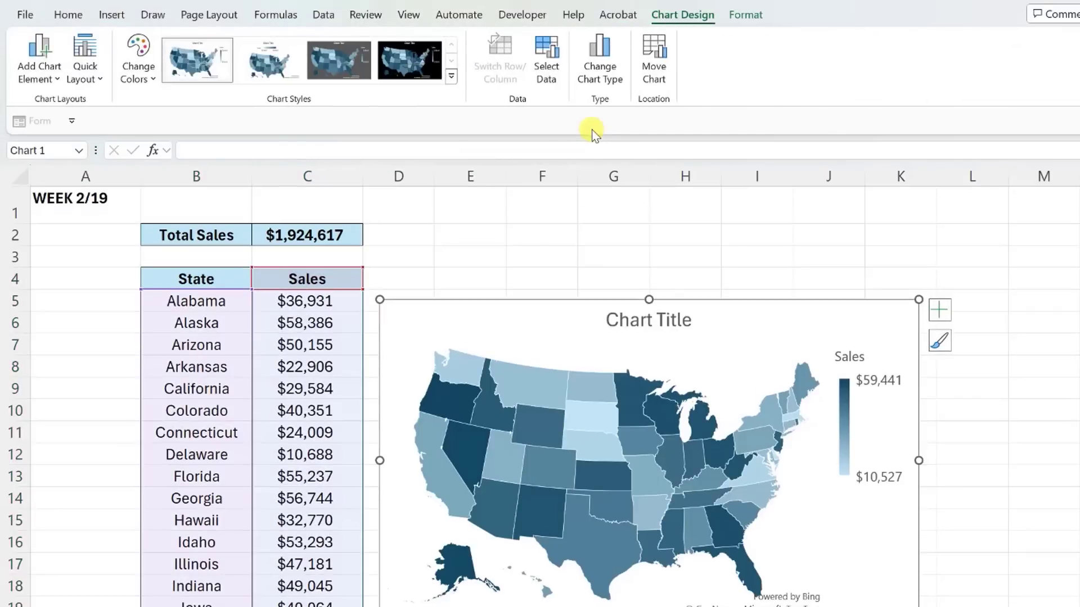
mouse_move(559, 277)
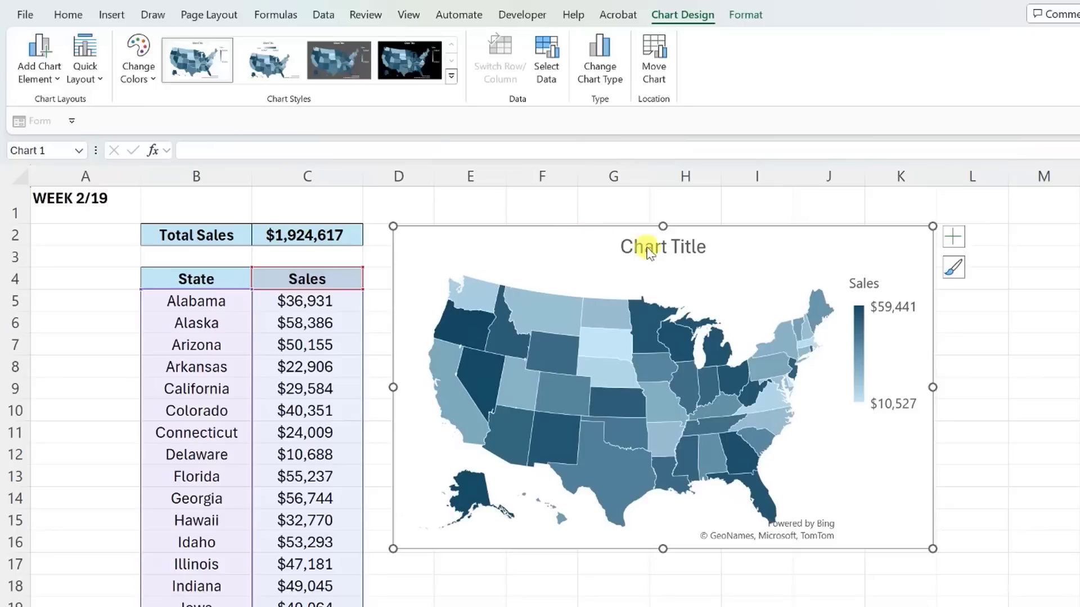
type("WEEK 2/19")
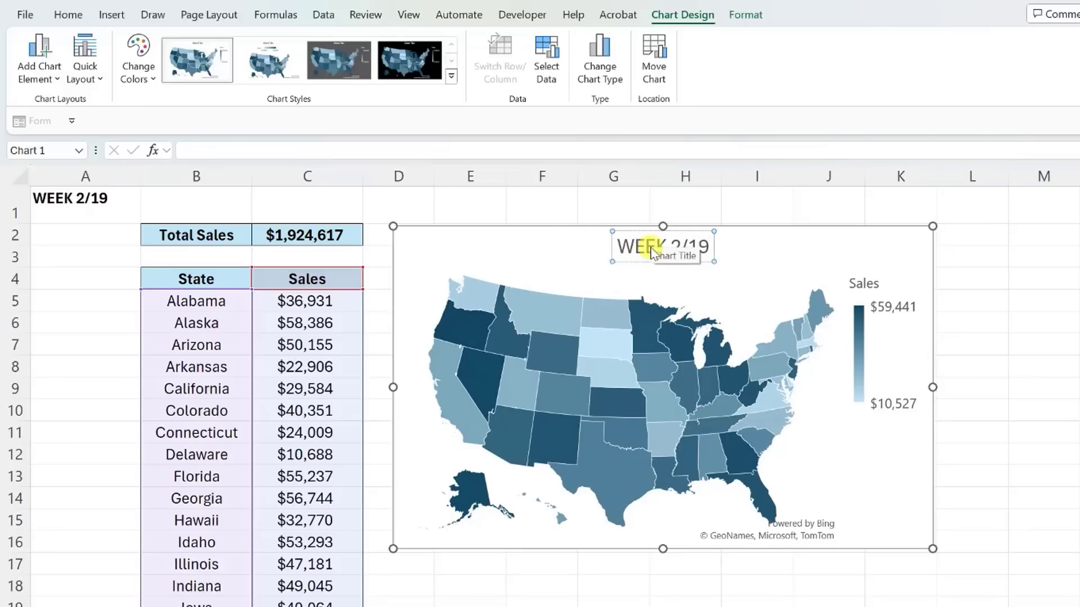
left_click(196, 235)
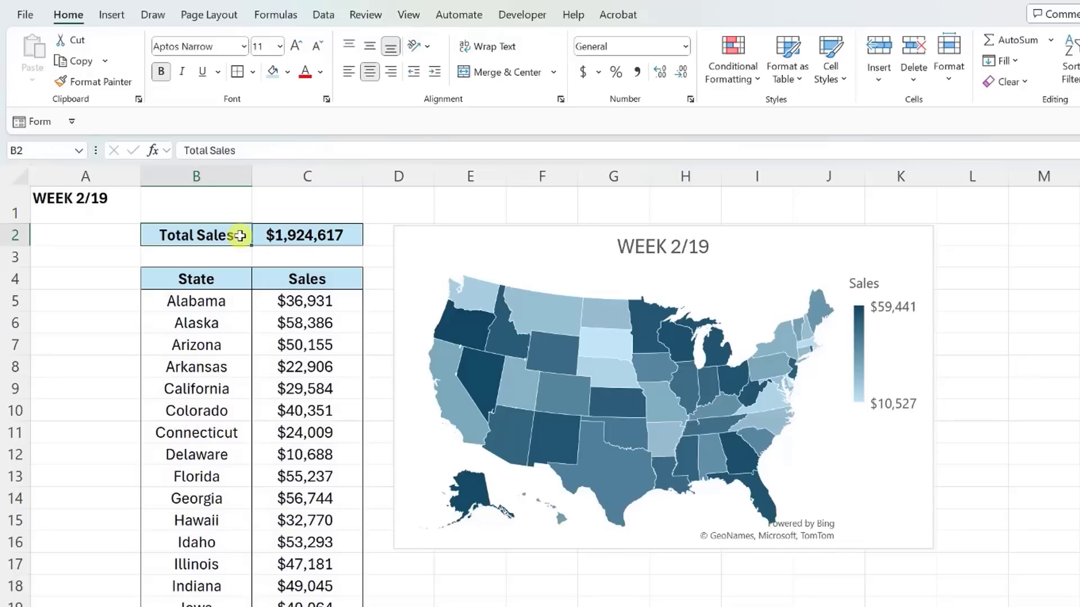
mouse_move(314, 134)
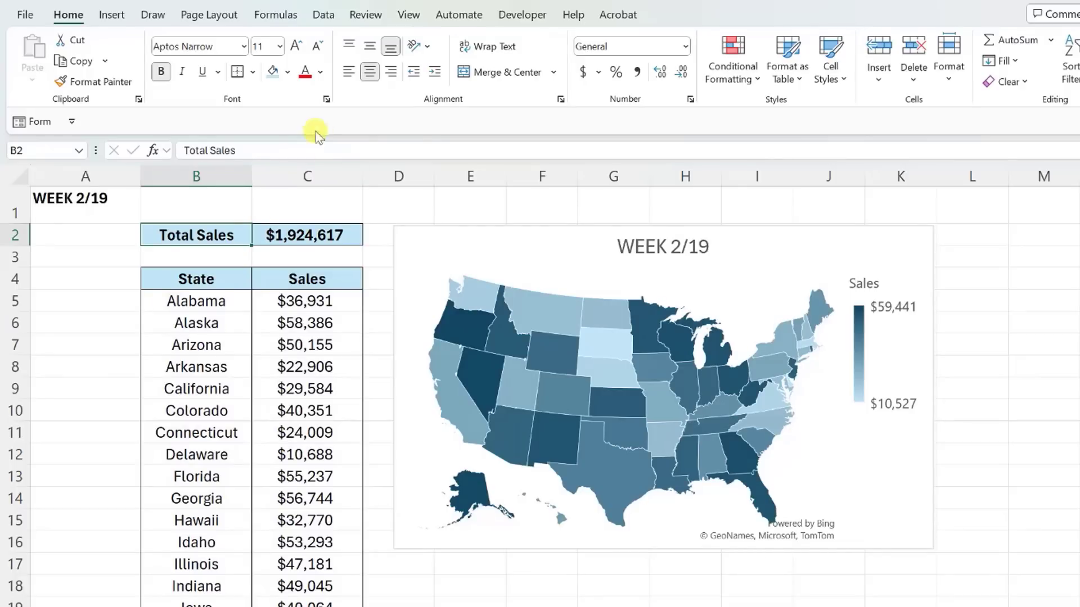
Step: Hide the sheet gridlines and stop recording the Weekly_sales_report macro
left_click(407, 14)
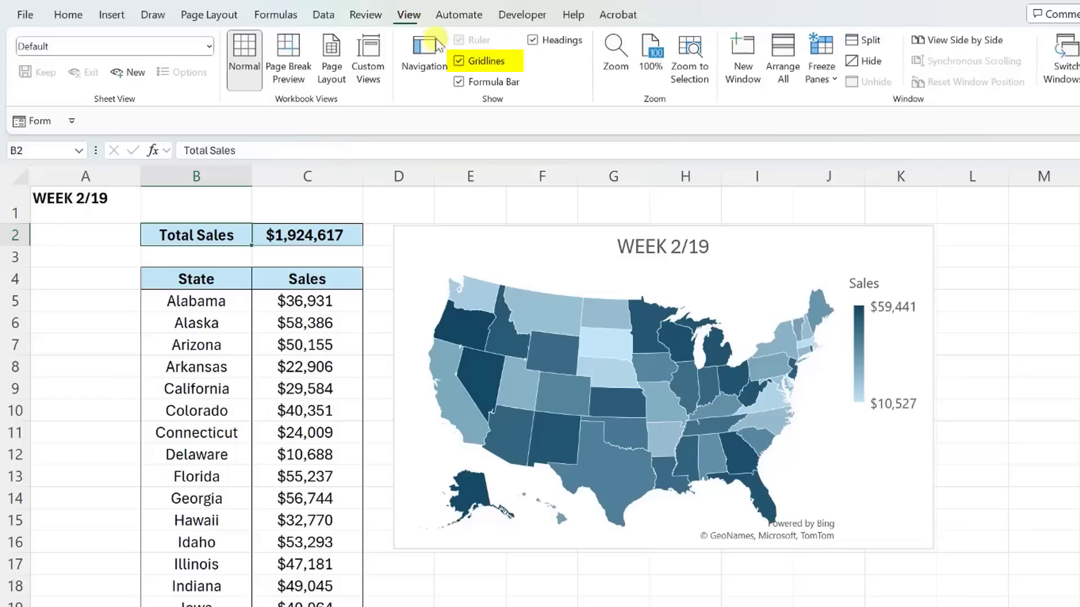
left_click(459, 61)
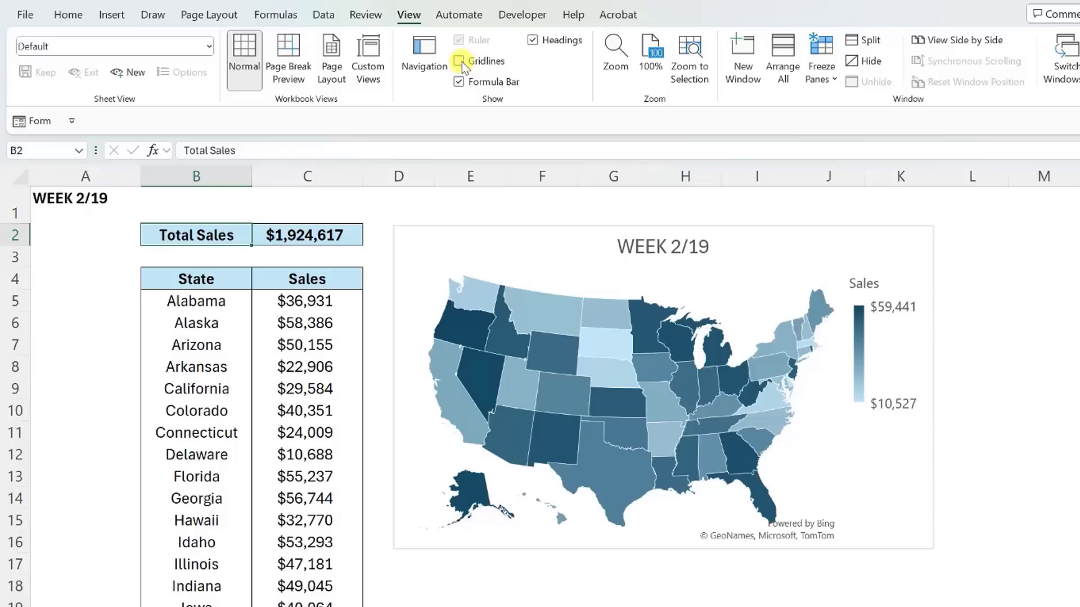
left_click(522, 14)
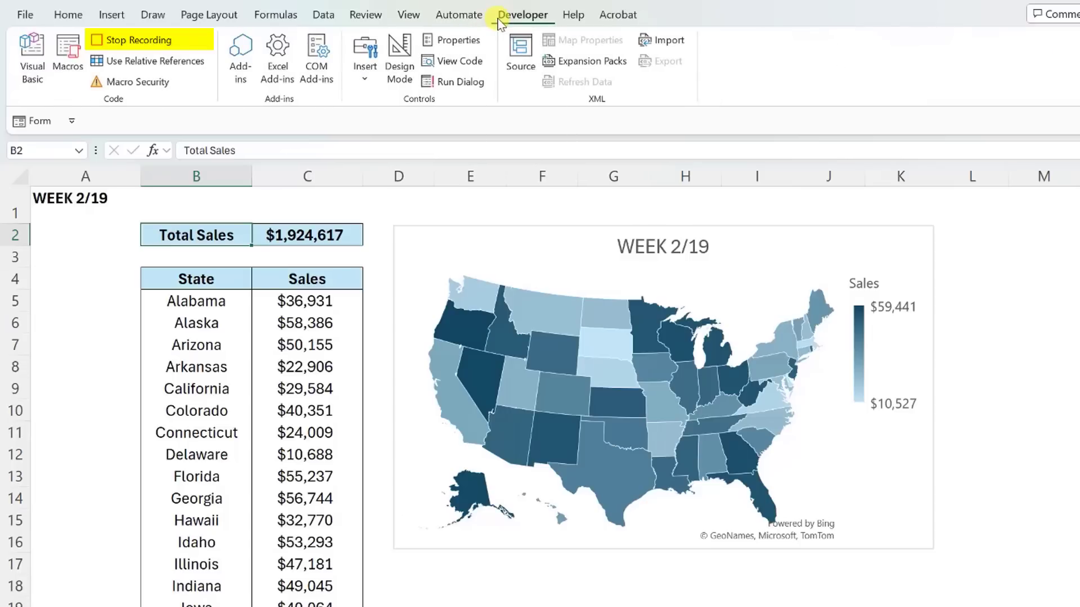
left_click(138, 40)
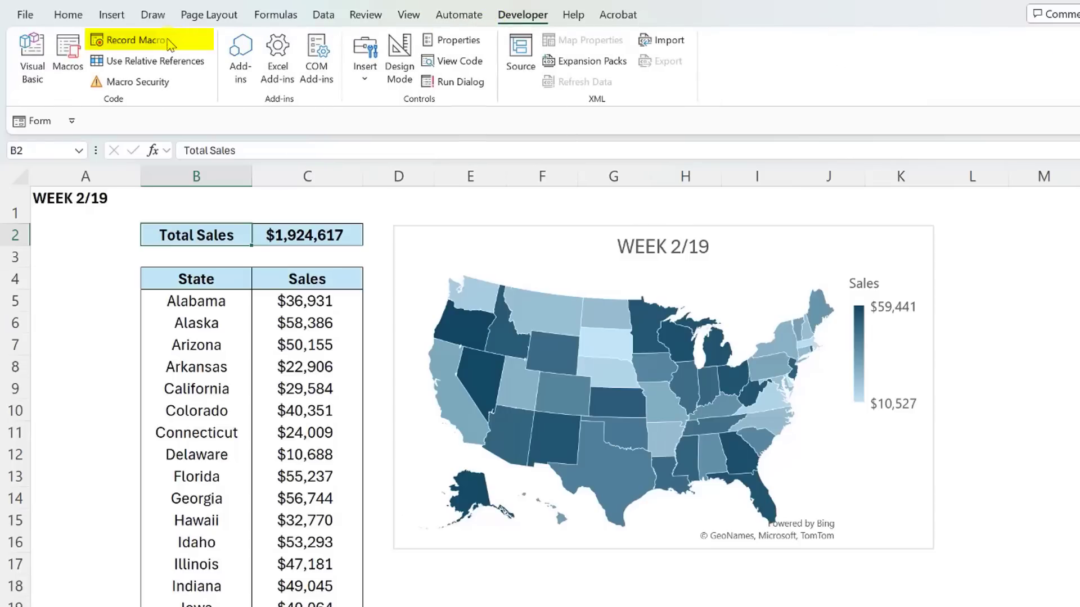
mouse_move(148, 39)
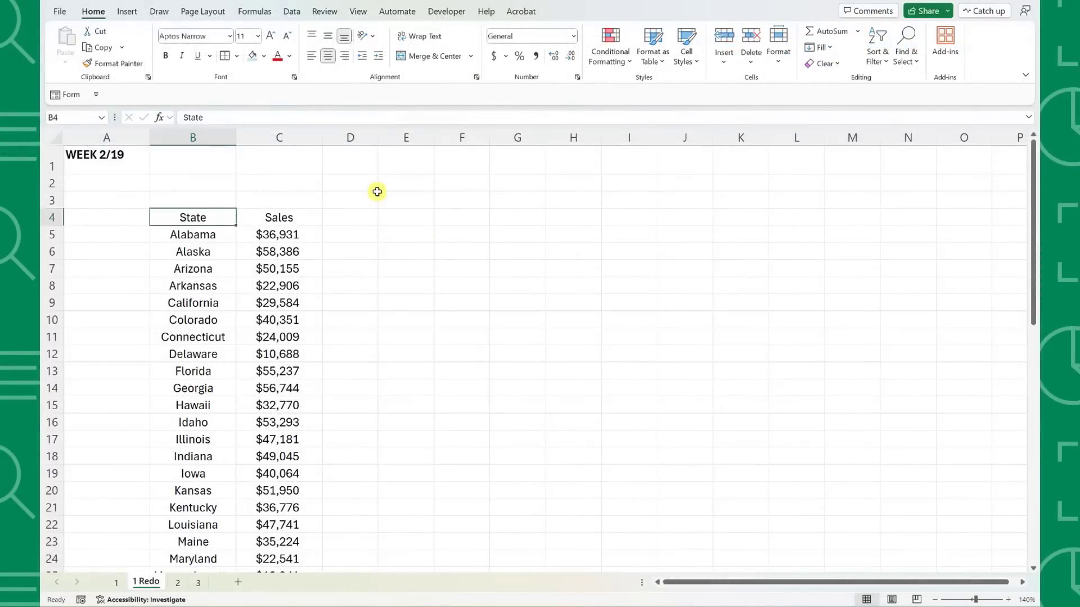
Step: Check the Macros list, run Weekly_sales_report with Ctrl+R, then move to sheet 2
left_click(447, 11)
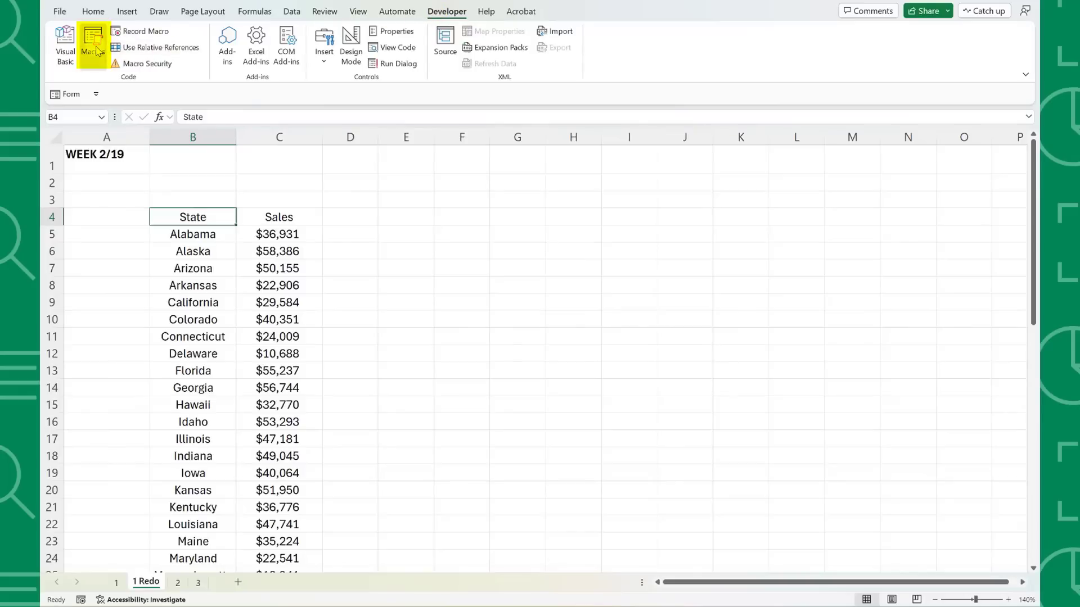
left_click(92, 45)
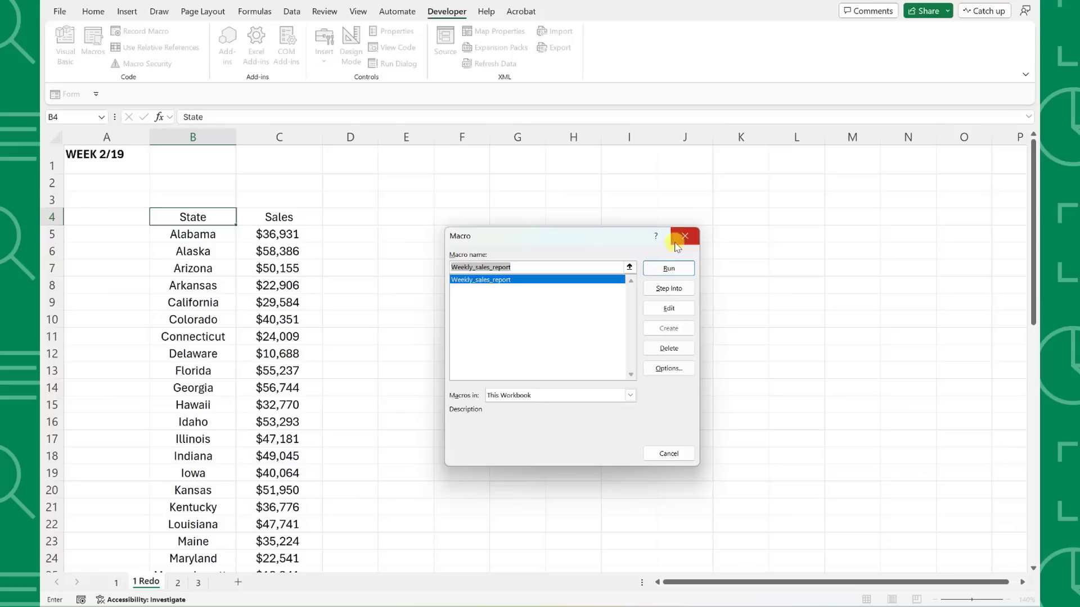
left_click(685, 236)
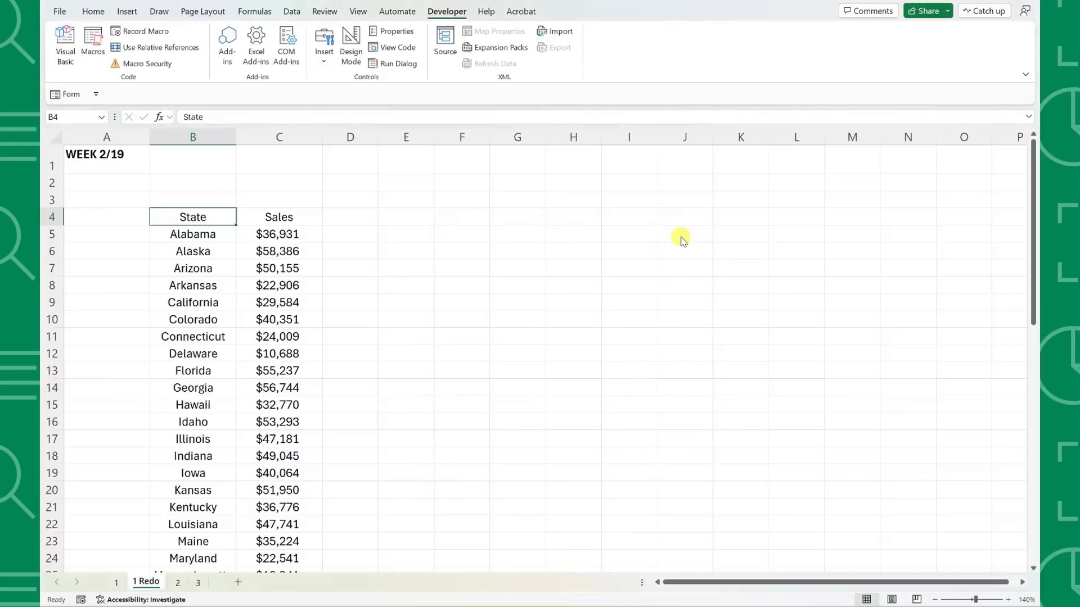
key("ctrl+r")
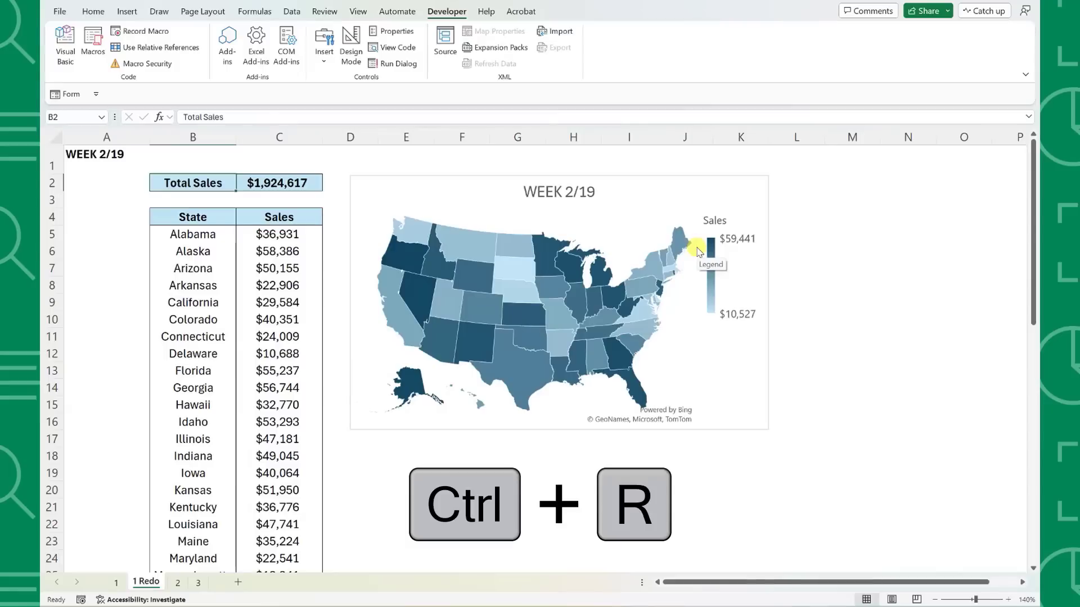
key("ctrl+r")
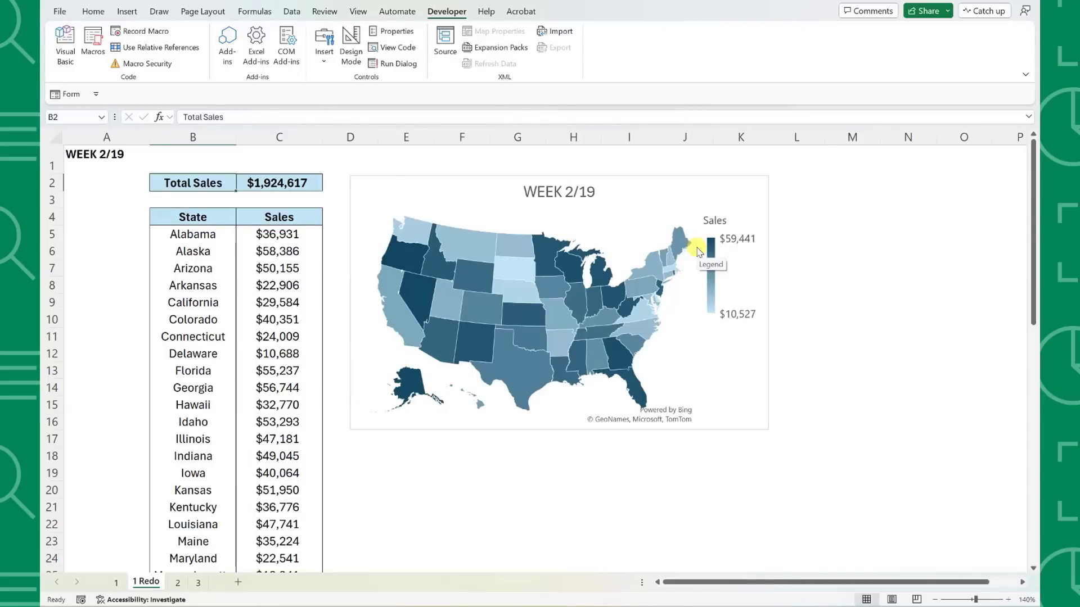
left_click(176, 582)
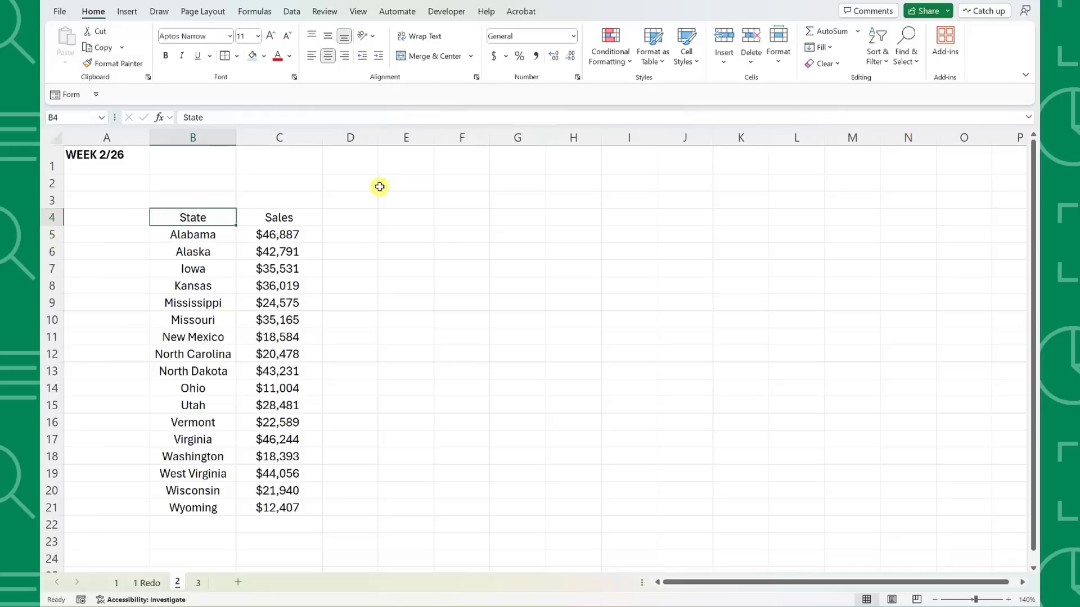
mouse_move(378, 192)
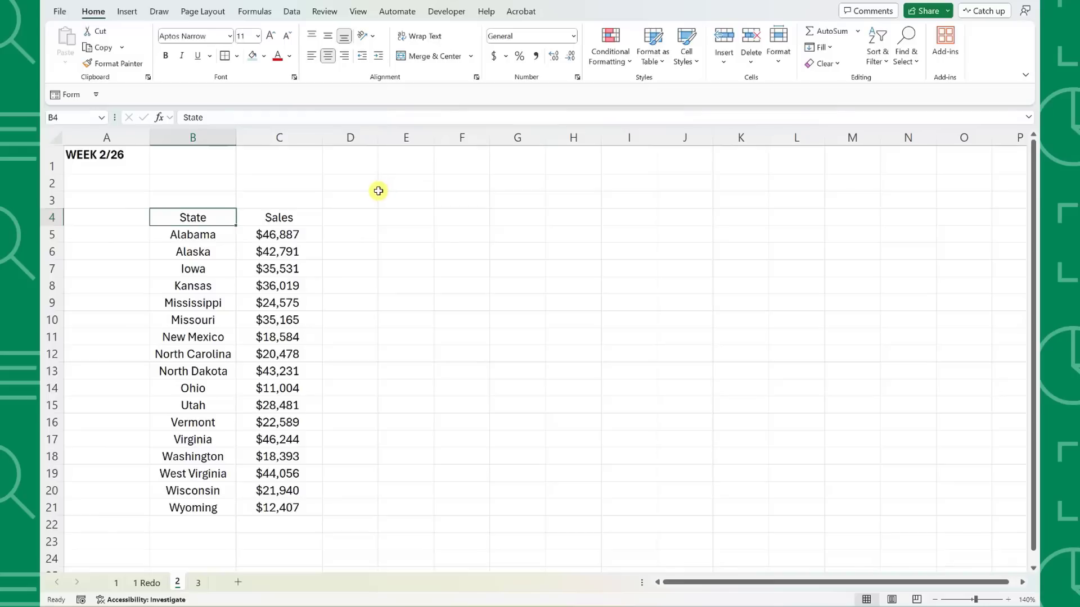
Step: Run the macro on sheet 2 with Ctrl+R and inspect the map chart still titled WEEK 2/19
key("ctrl+r")
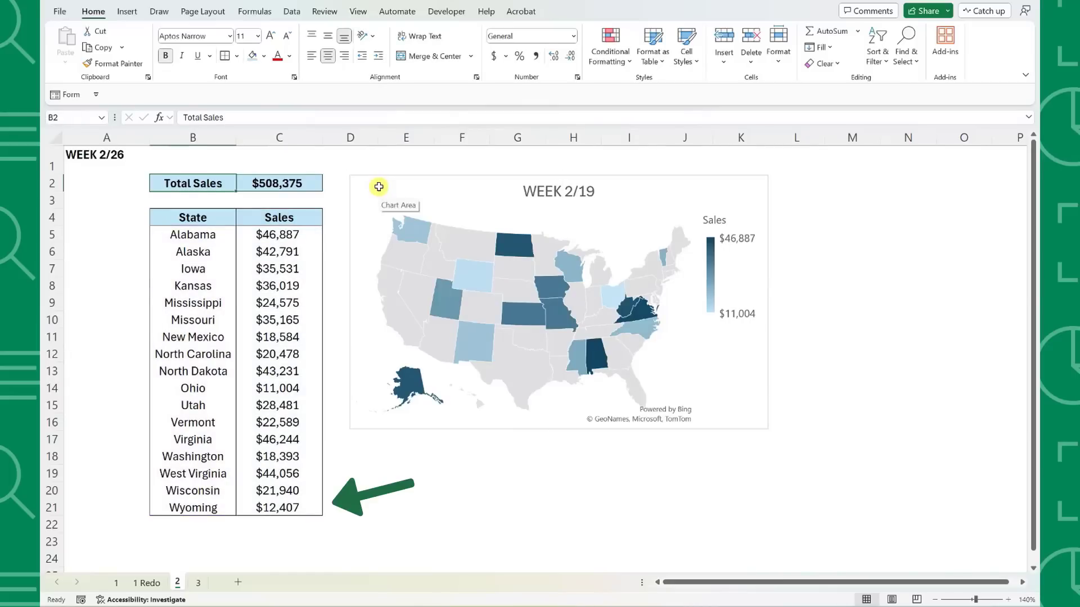
left_click(558, 303)
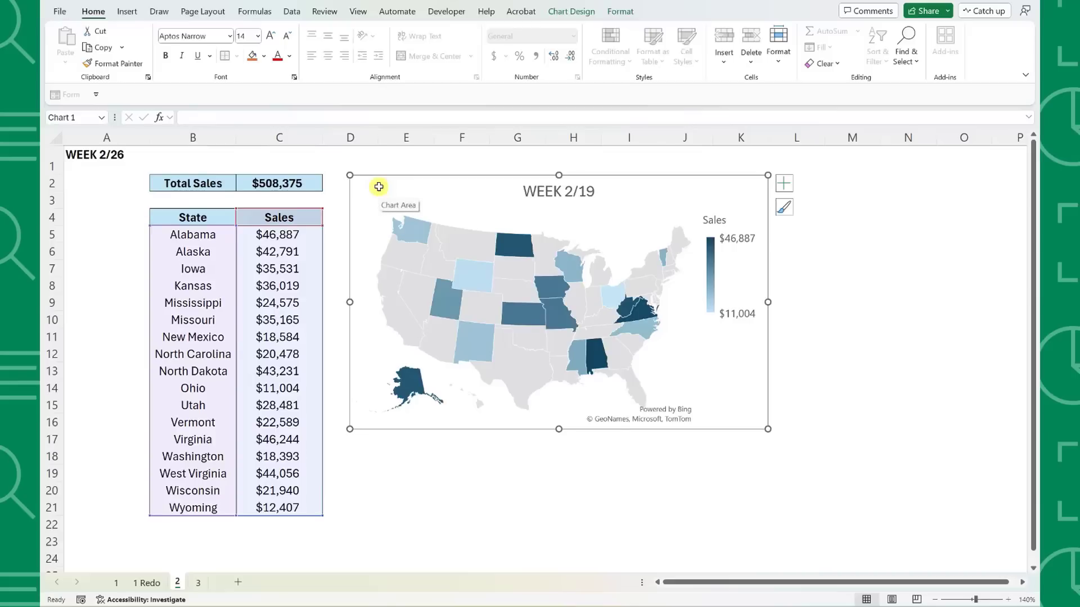
left_click(192, 182)
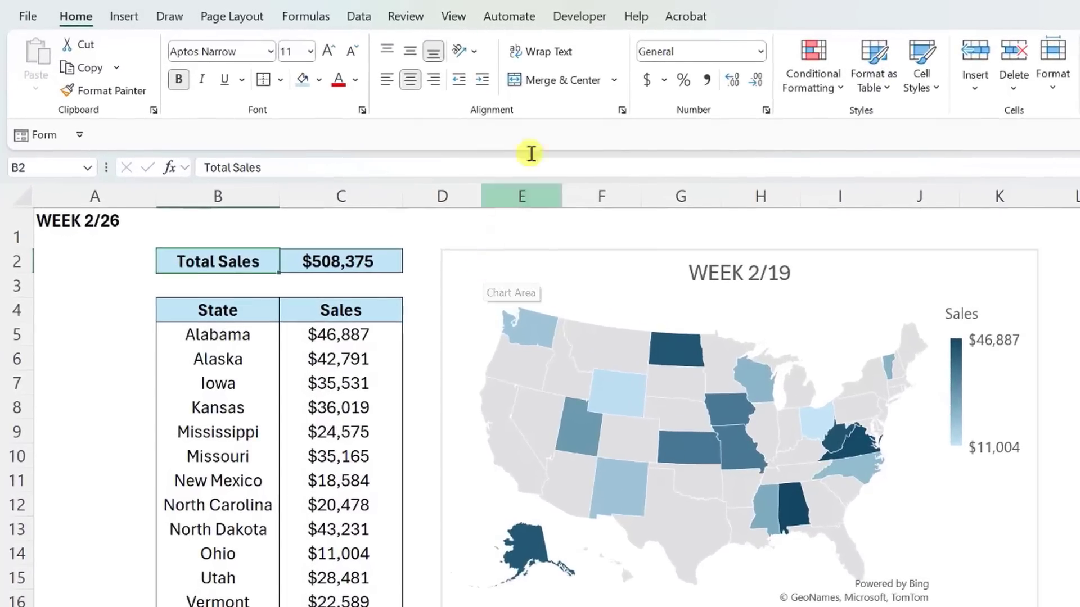
Step: Bring up the Module1 code in the VBA editor and locate the hard-coded "WEEK 2/19" caption line
left_click(579, 16)
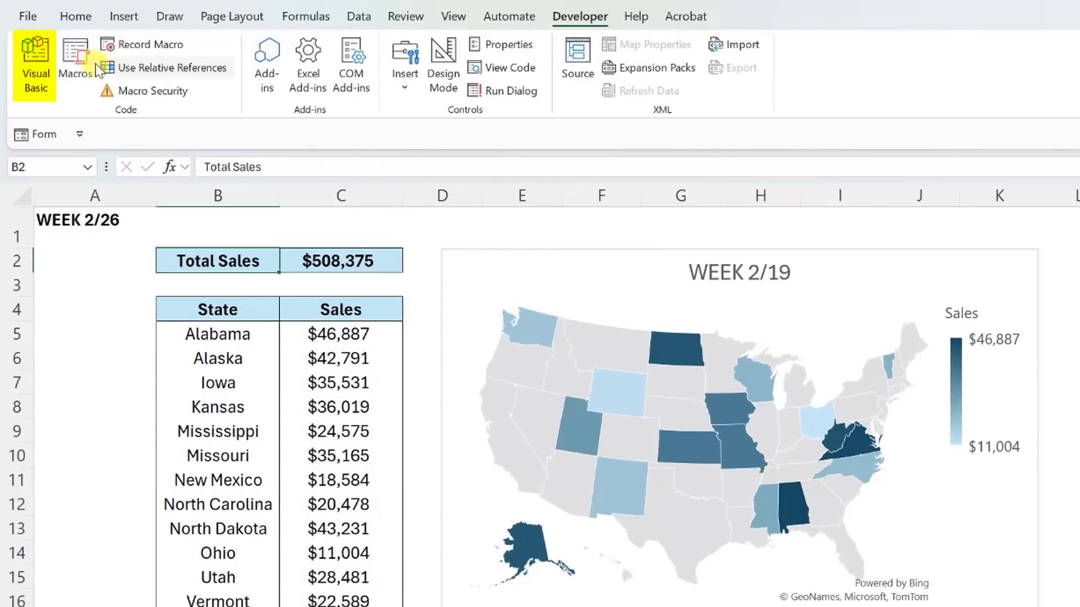
left_click(35, 65)
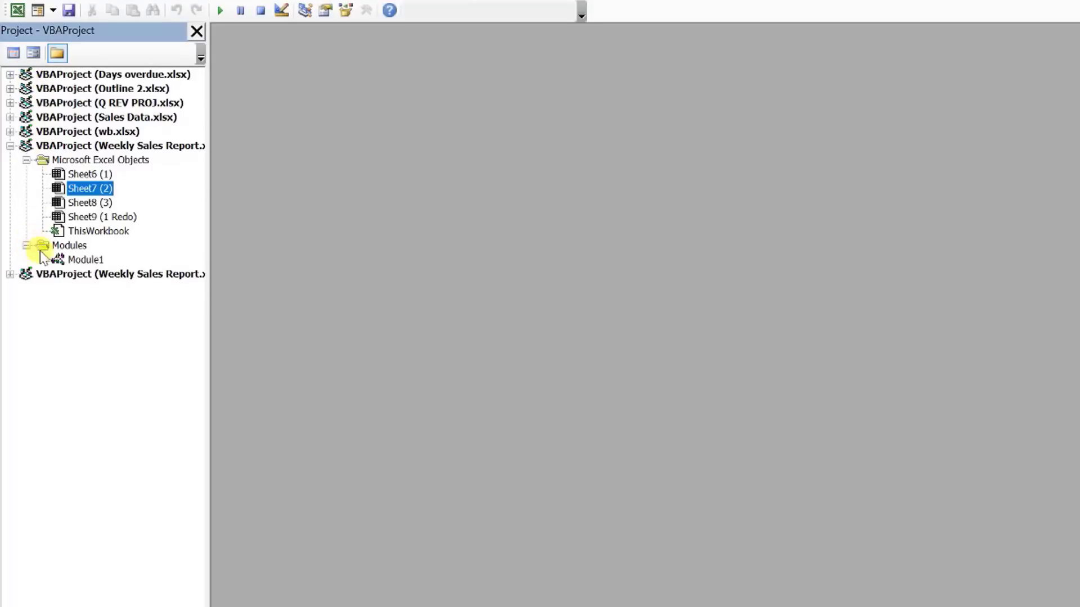
double_click(85, 260)
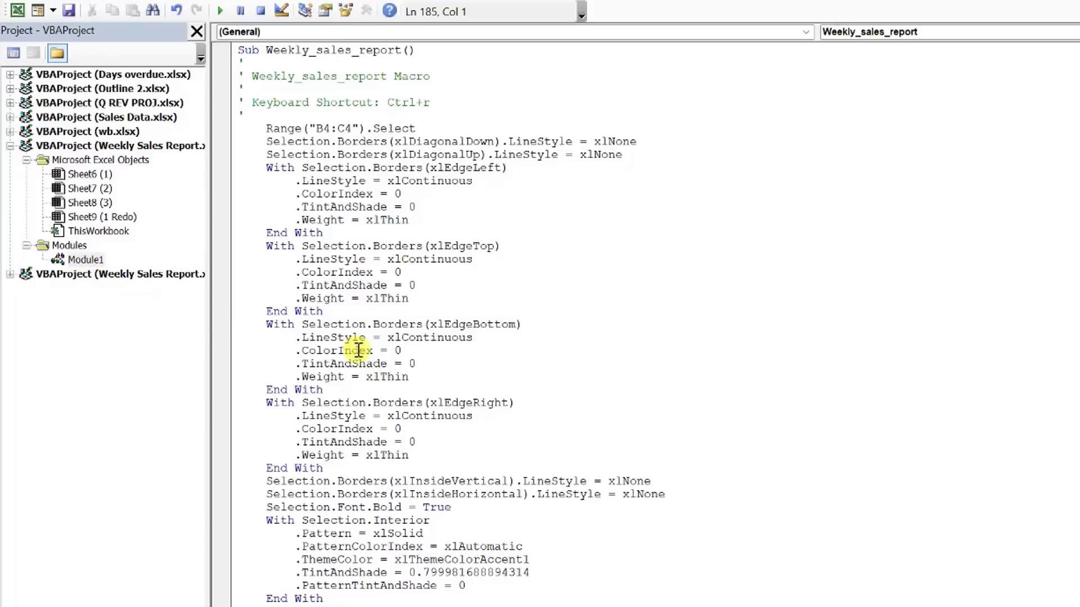
scroll("down", 3)
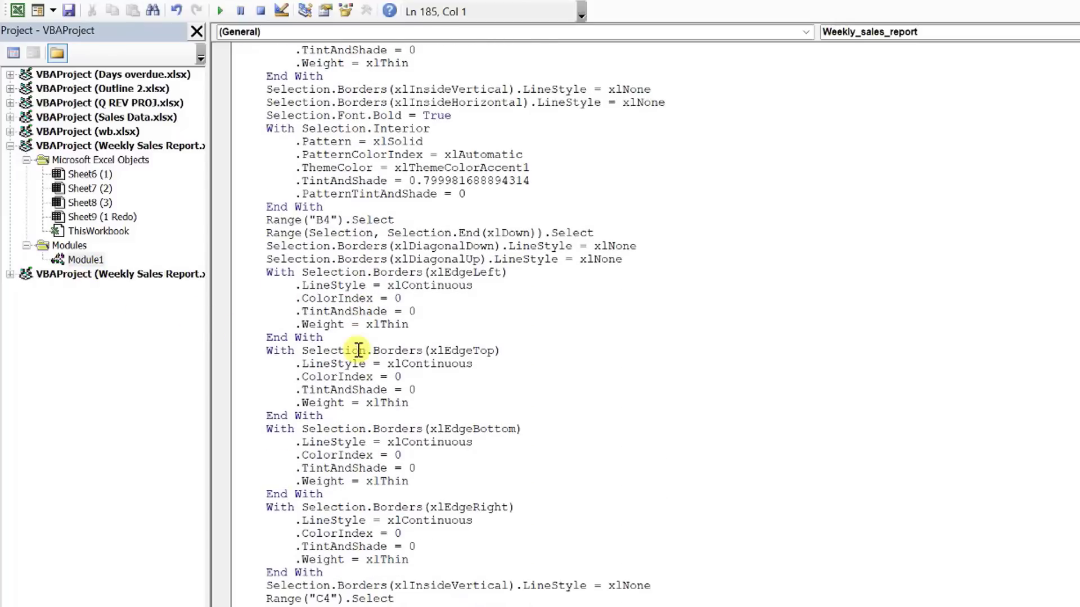
scroll("down", 3)
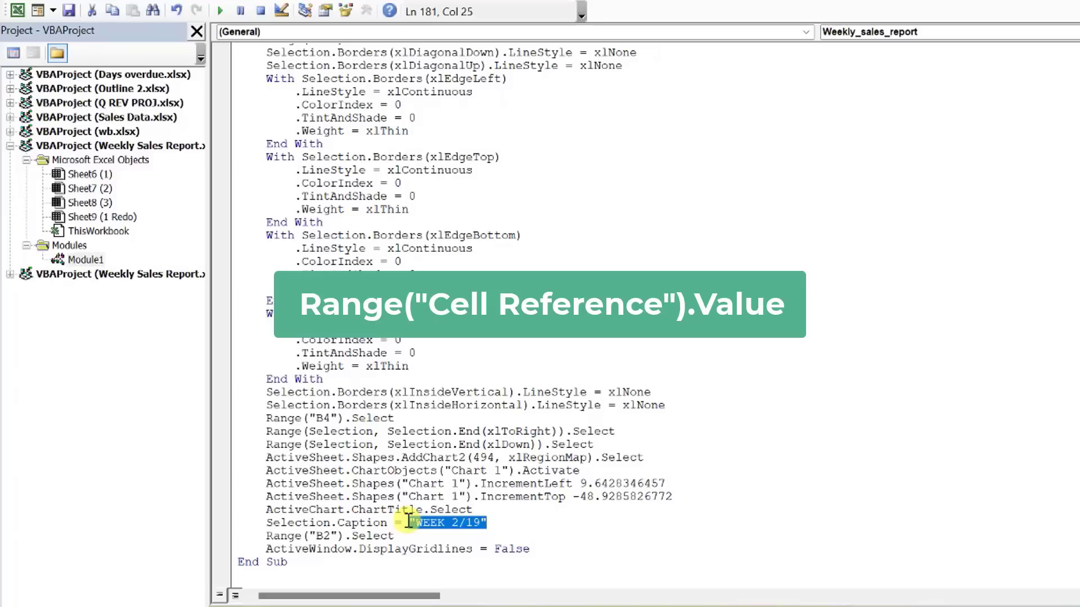
Step: Change Selection.Caption to Range("A1").Value so the chart title follows cell A1
type("range")
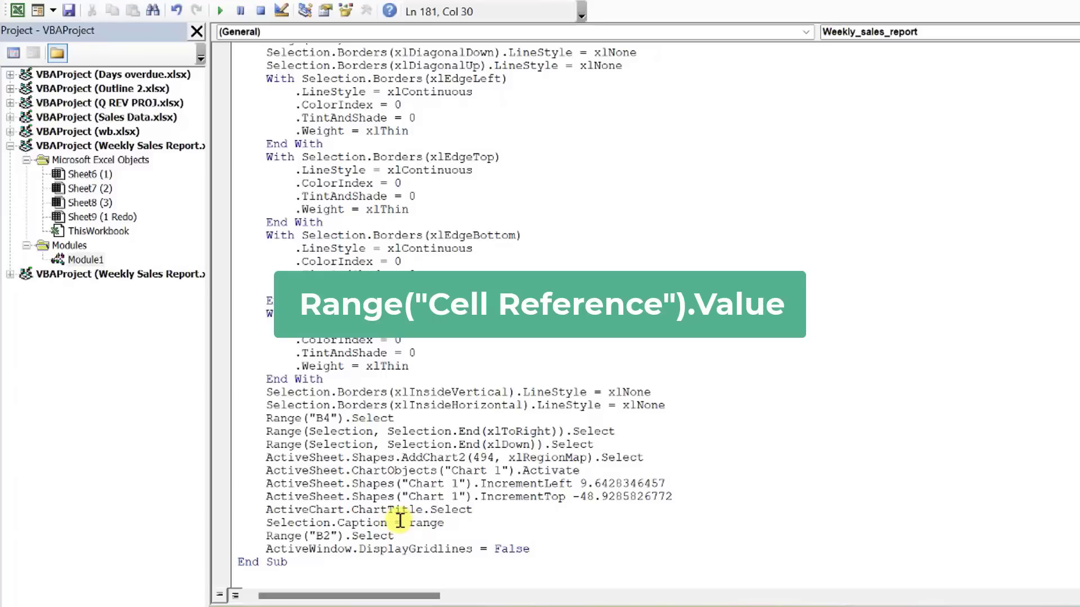
type("(\"")
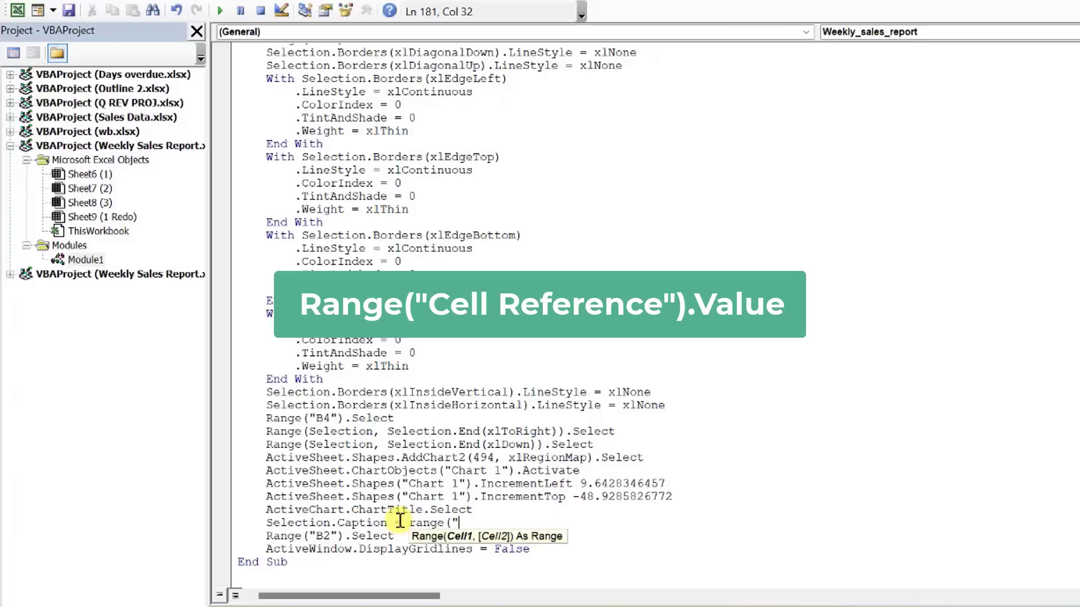
type("A1\"")
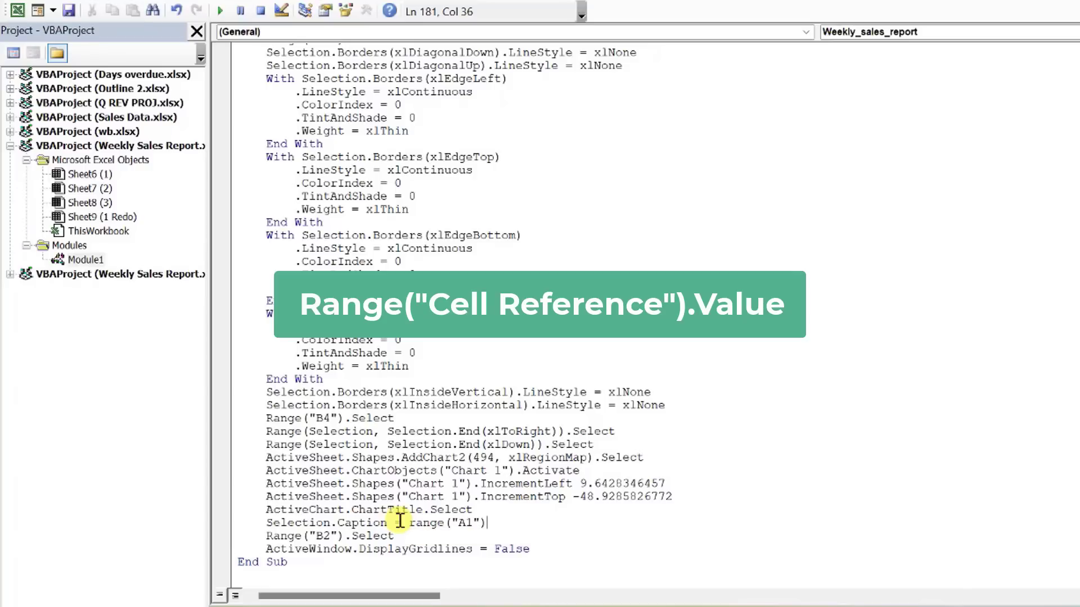
type(".")
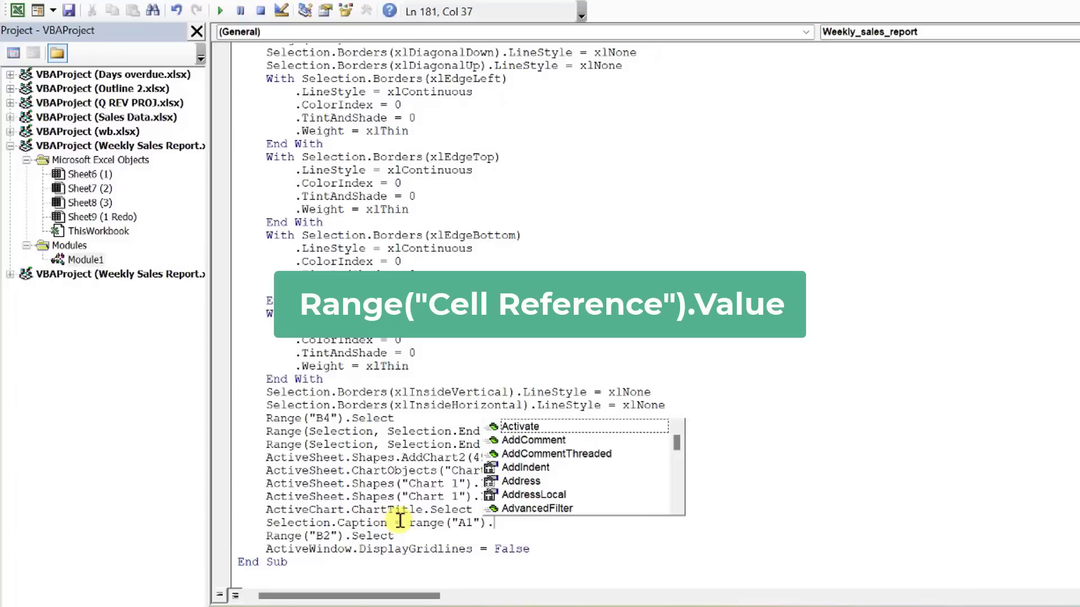
type("val")
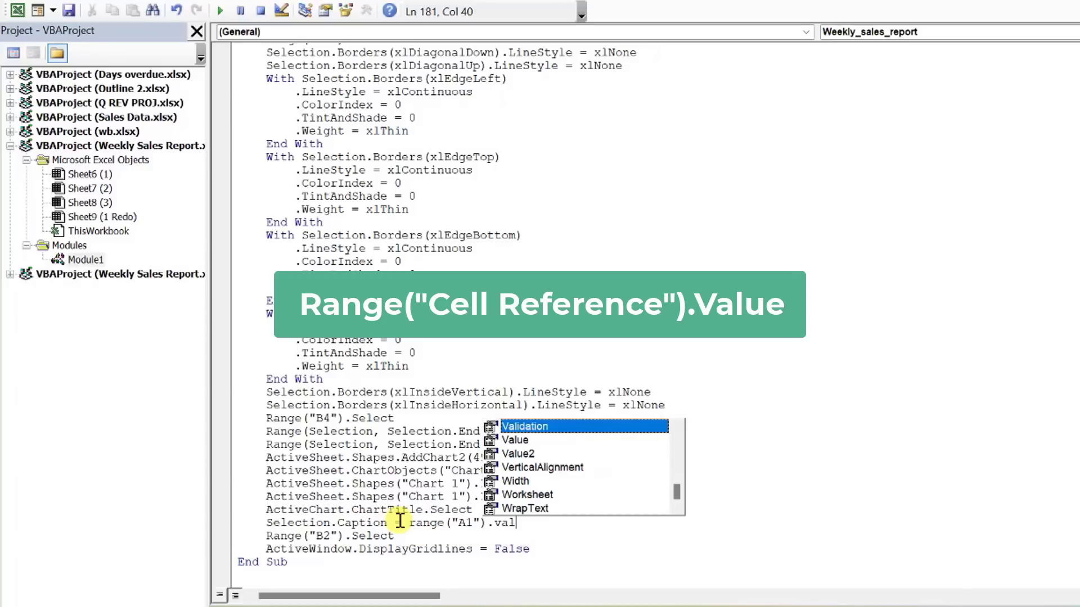
type("ue")
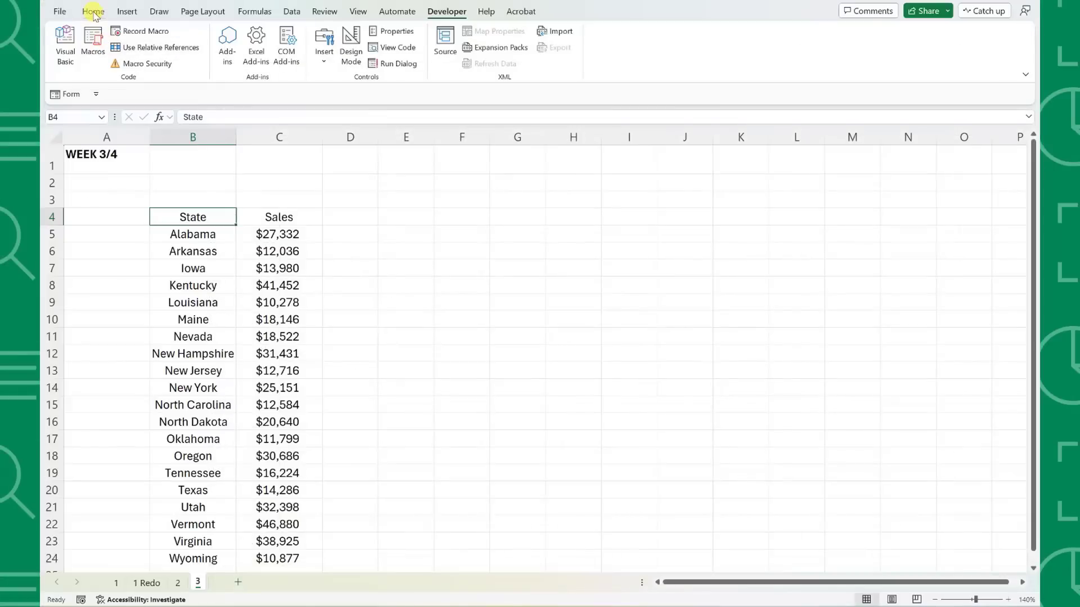
Step: Back in Excel on the WEEK 3/4 sheet, run the weekly sales report macro with Ctrl+R
left_click(93, 11)
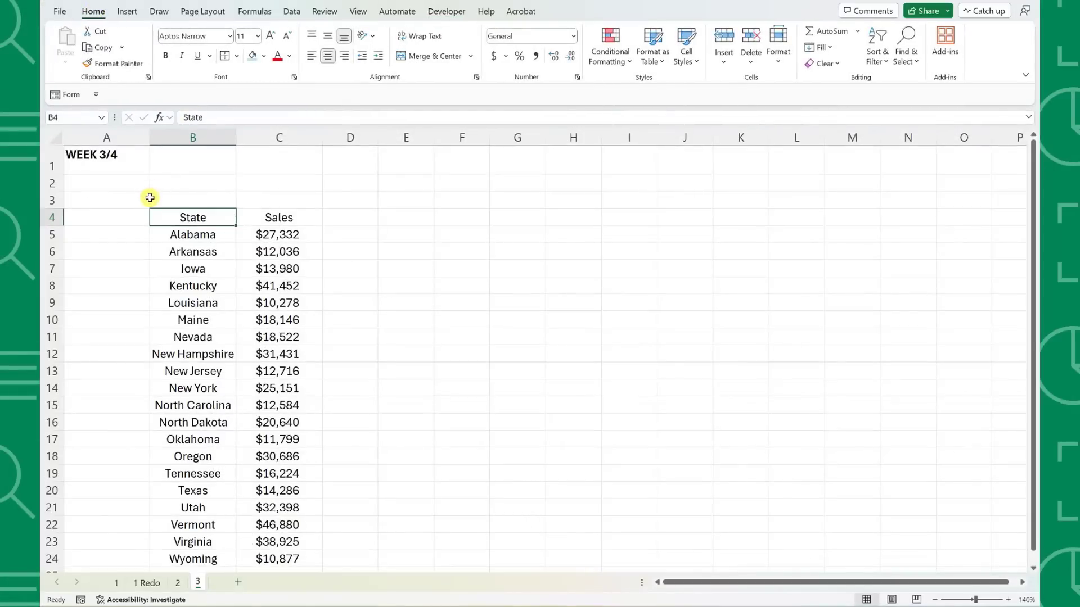
key("Ctrl+r")
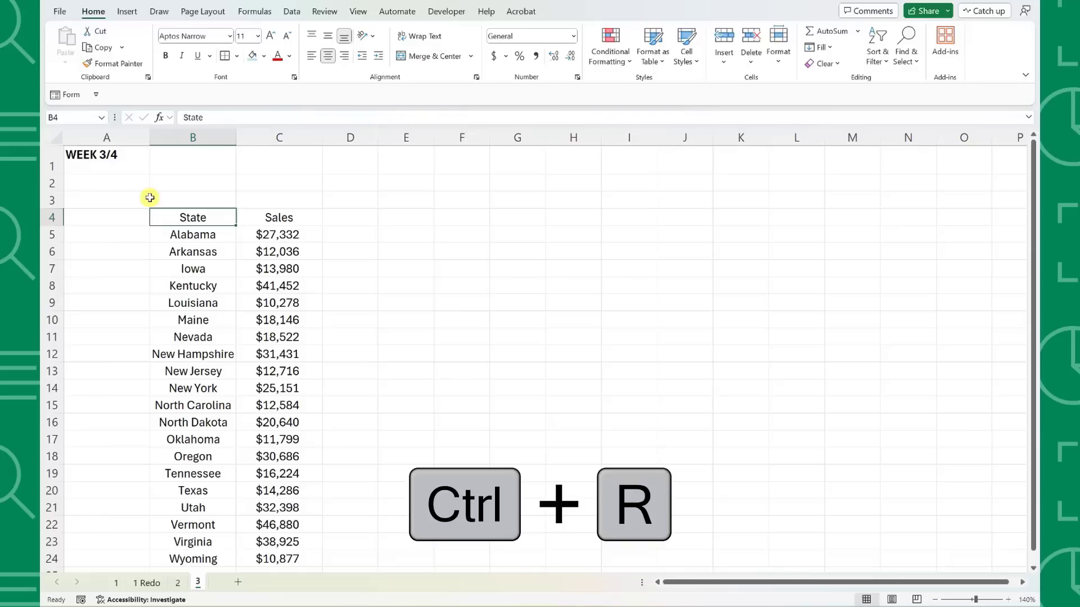